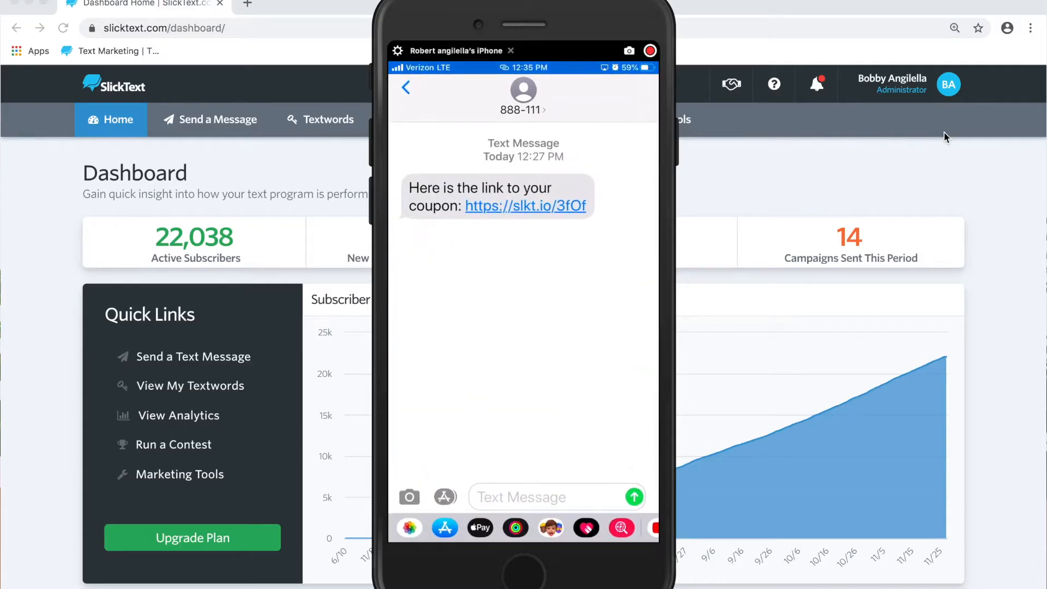
mouse_move(708, 193)
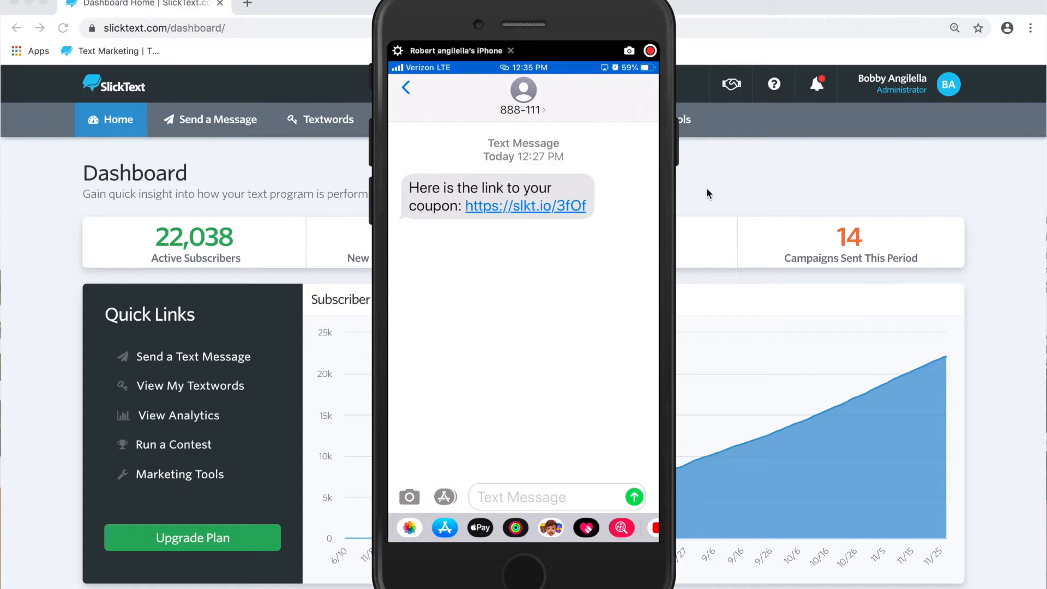
mouse_move(483, 271)
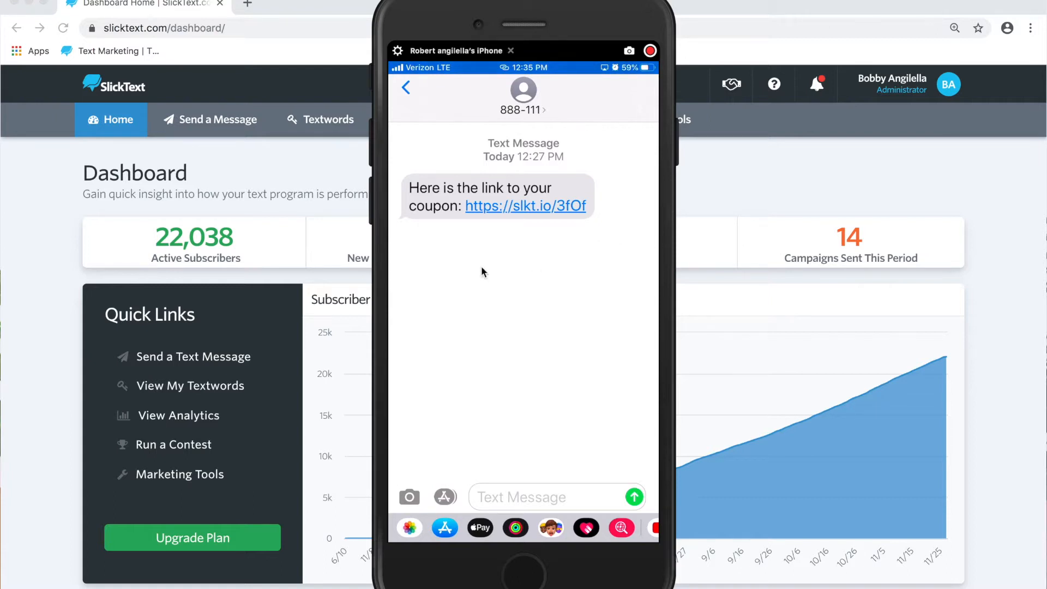
Open the texted slkt.io link and scroll through the Slick Burger Joint coupon page.
left_click(525, 206)
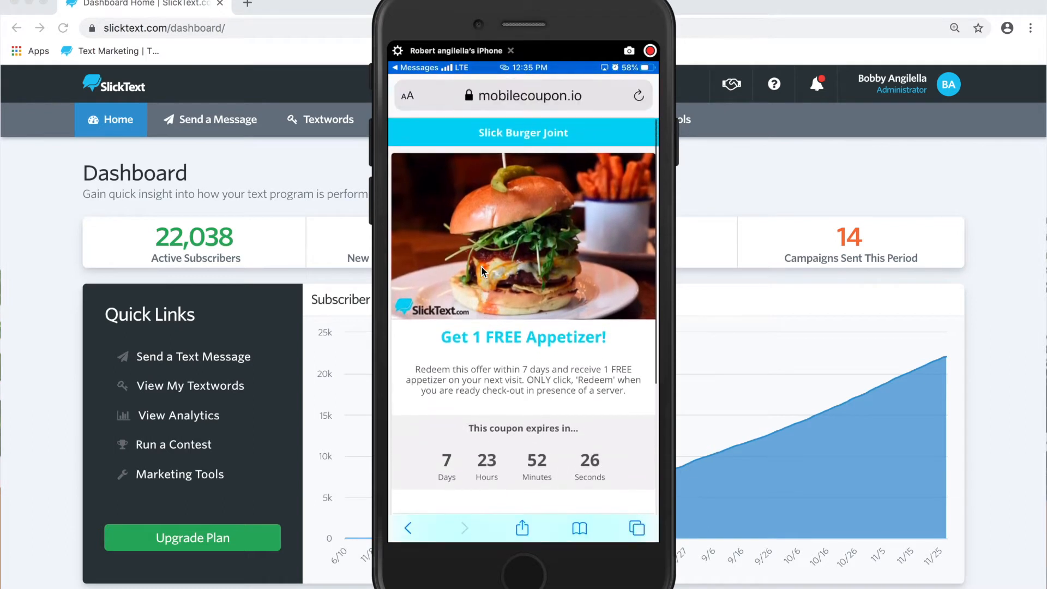
scroll("down", 3)
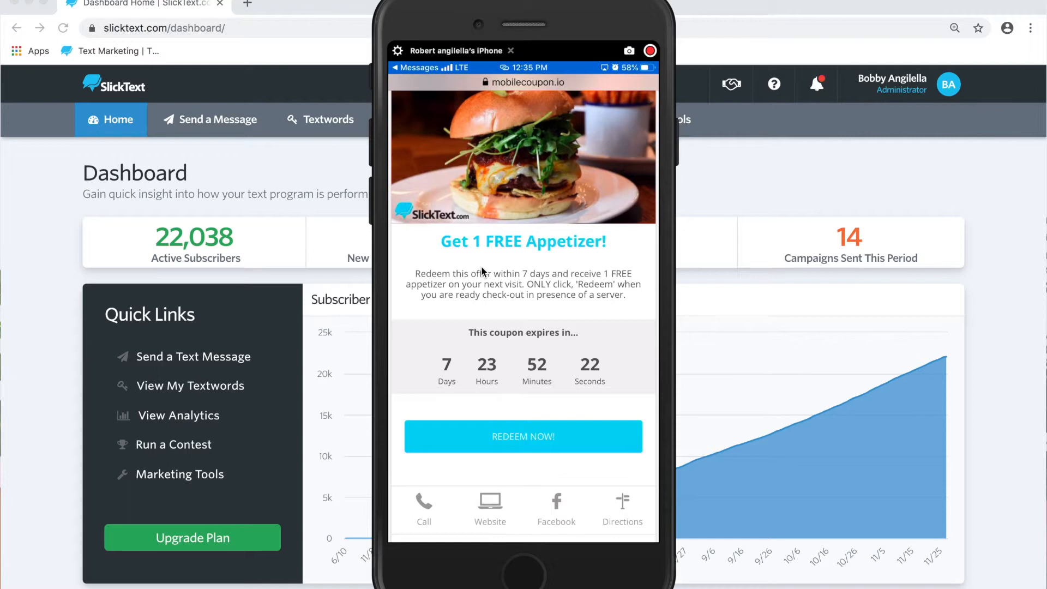
scroll("down", 3)
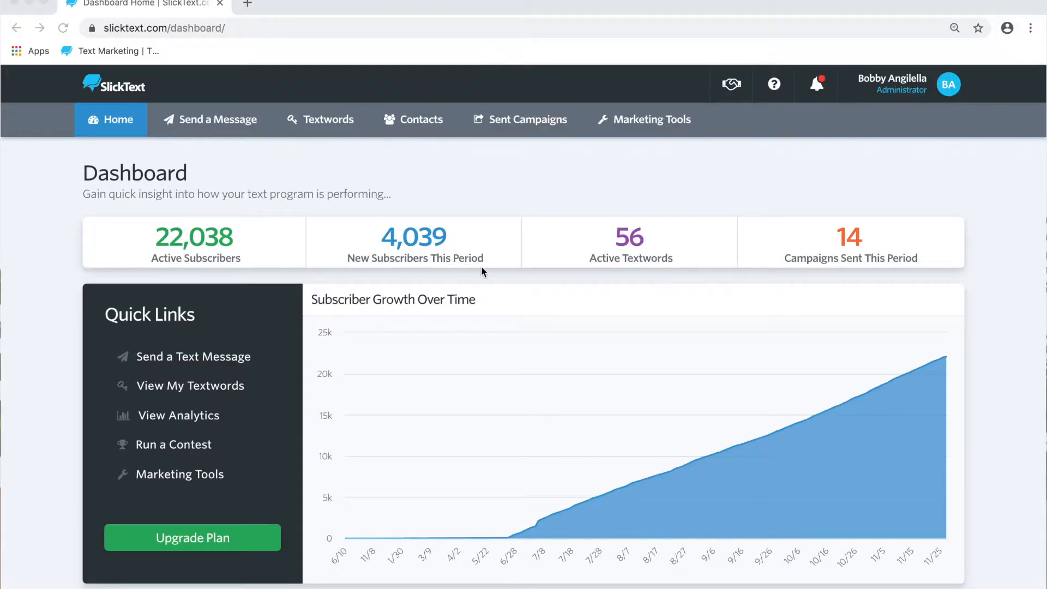
Go to Marketing Tools and open Manage Coupons to list the ten saved coupons.
left_click(652, 119)
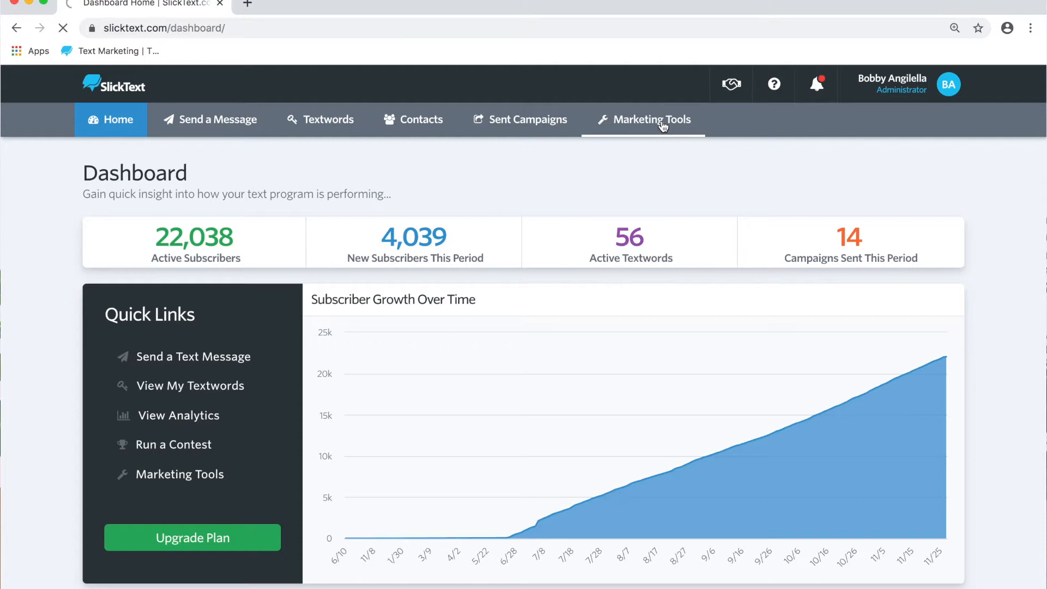
left_click(651, 119)
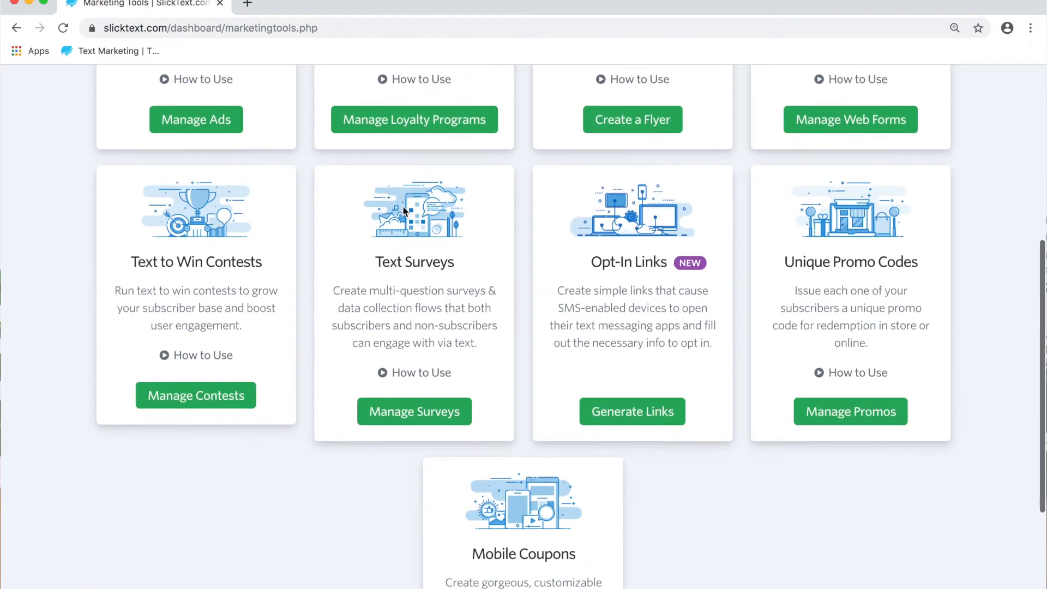
left_click(524, 566)
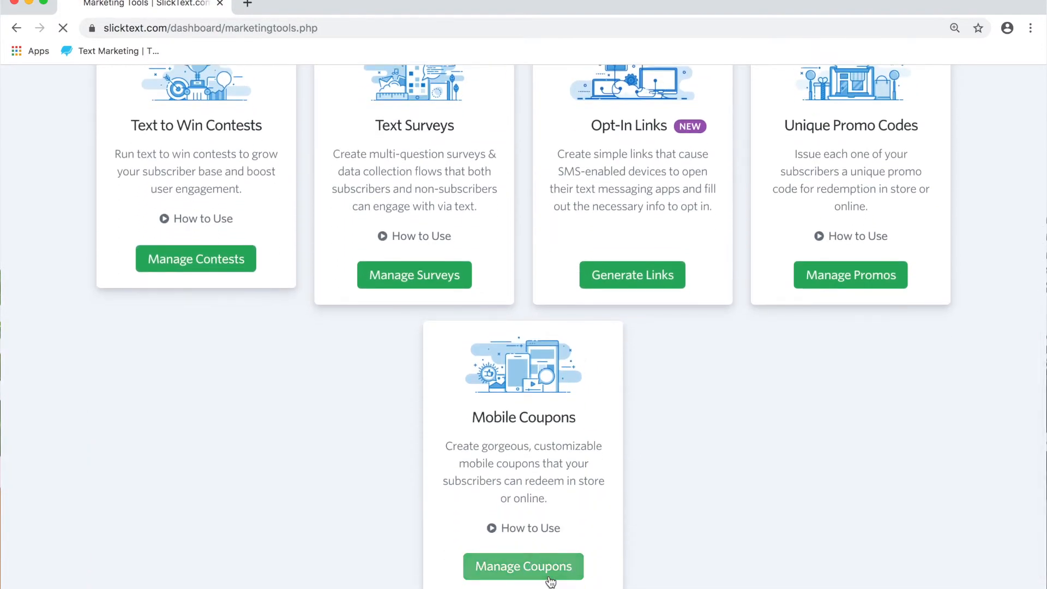
left_click(523, 566)
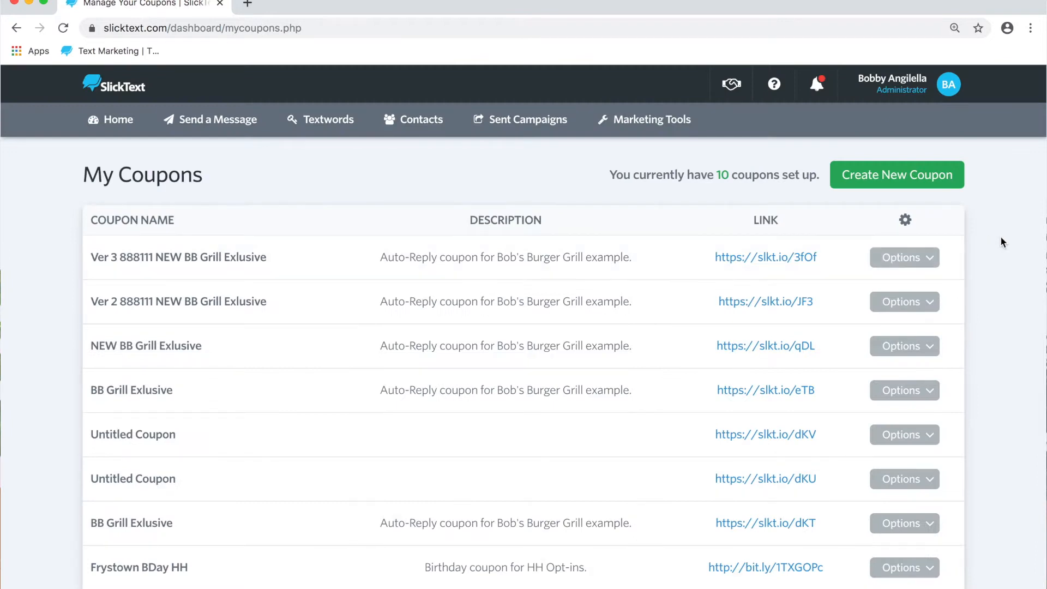
scroll("down", 3)
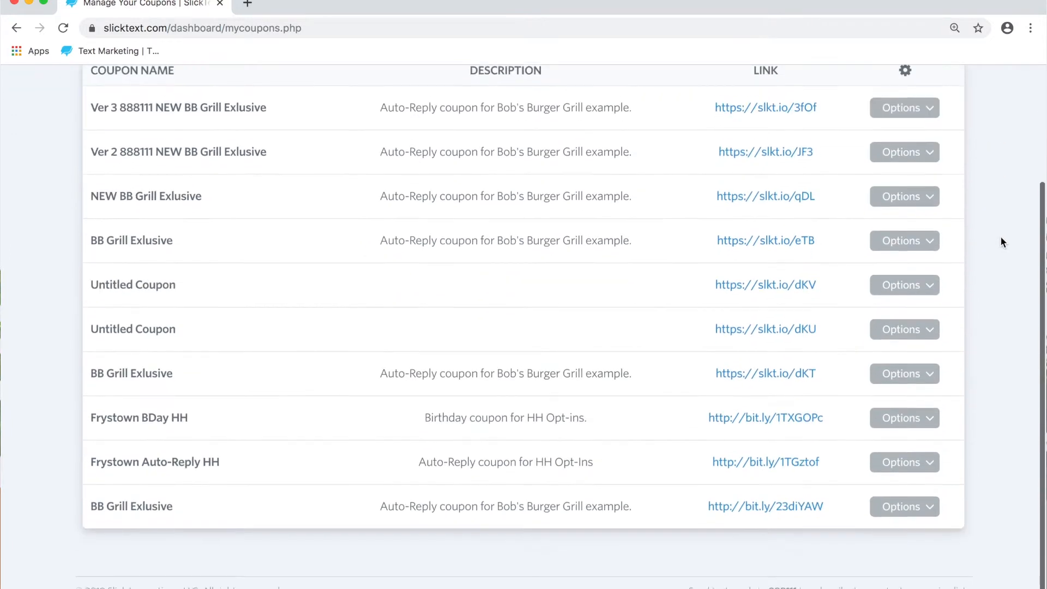
scroll("up", 3)
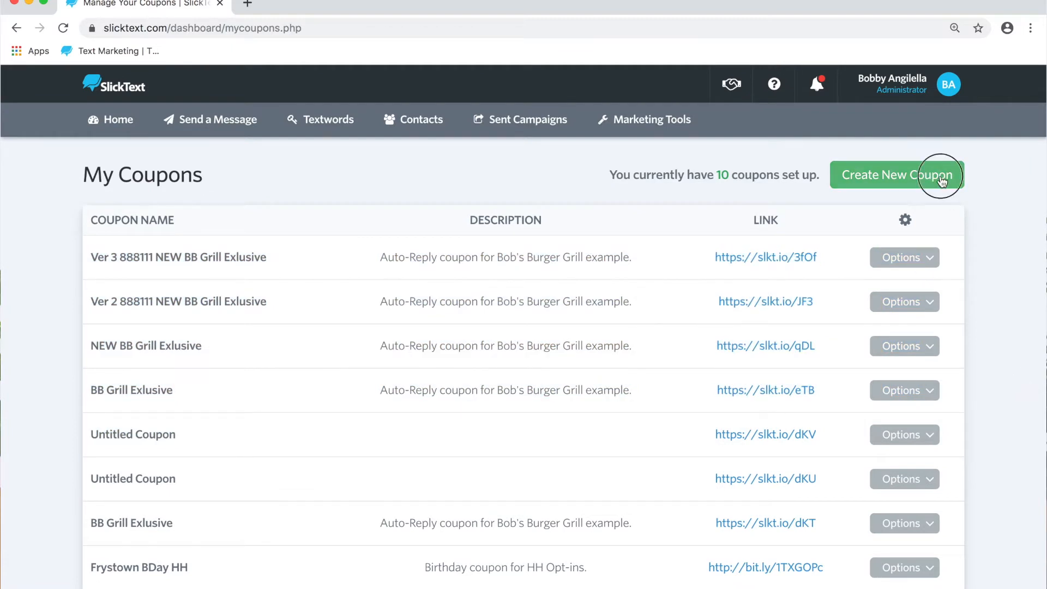
Create a new coupon and expand the Step 1 Settings options.
left_click(896, 175)
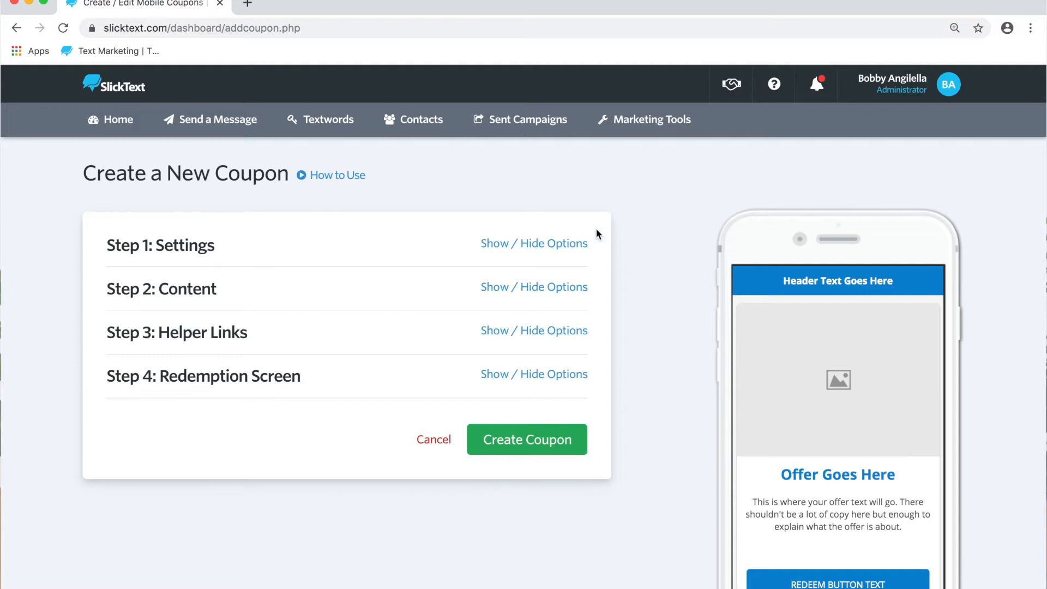
left_click(534, 244)
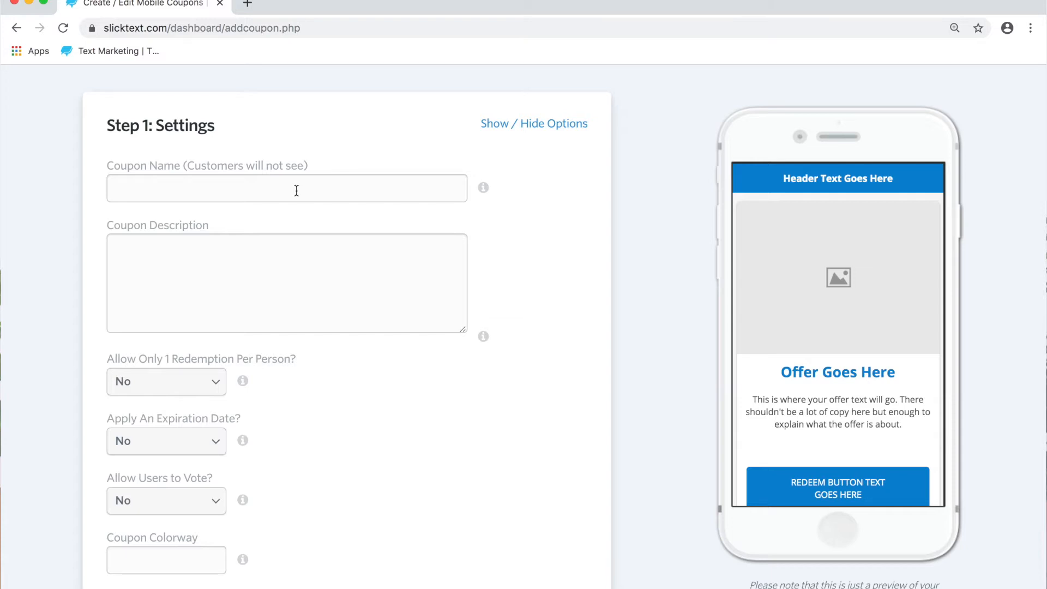
type("Auto-Rep")
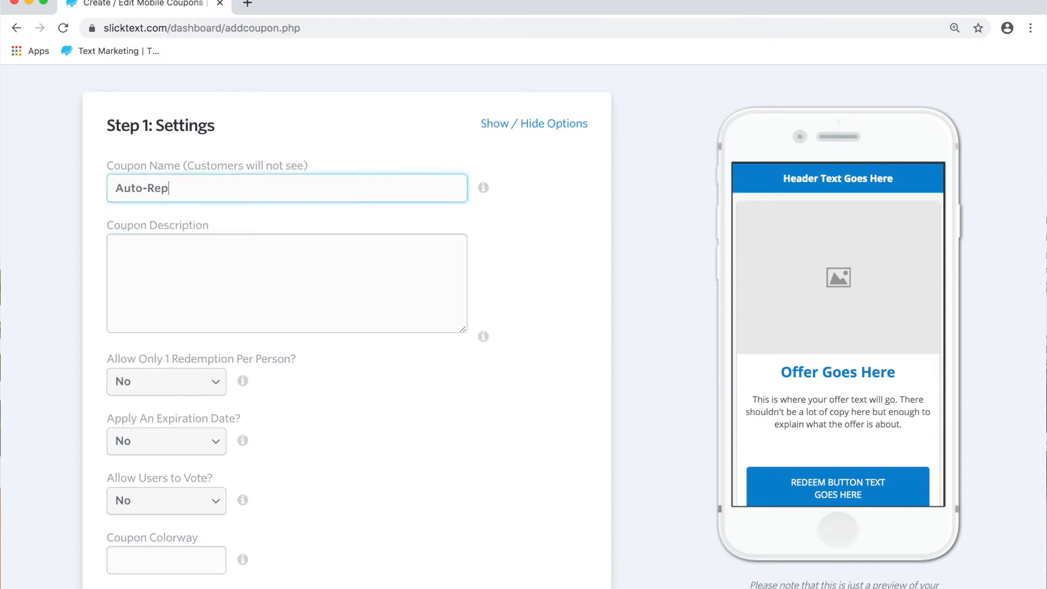
left_click(286, 282)
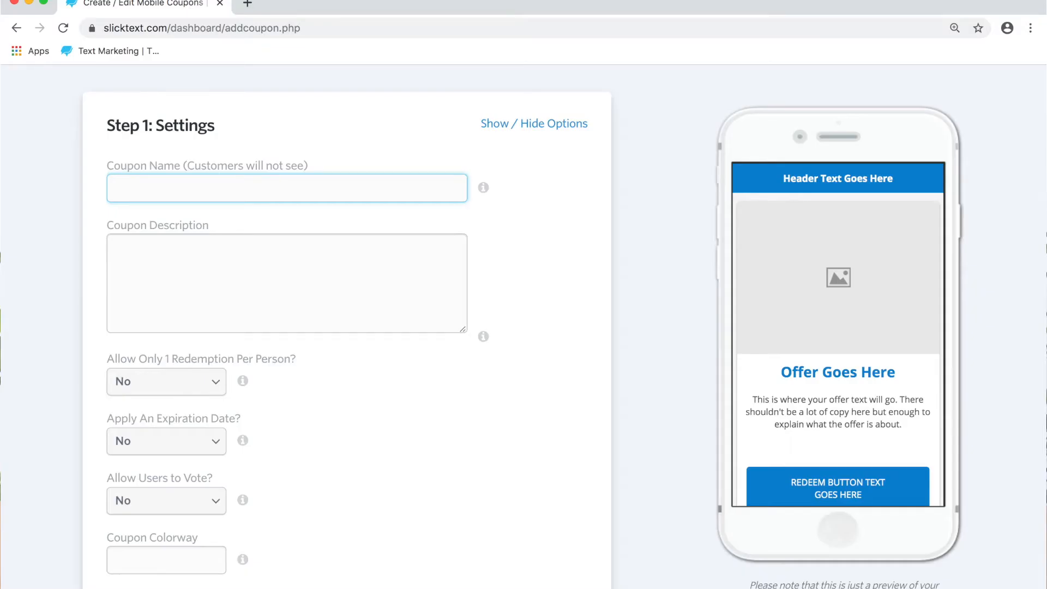
Allow one redemption per person, never again, expiring 11/29/2019 at 12:00 am.
scroll("down", 3)
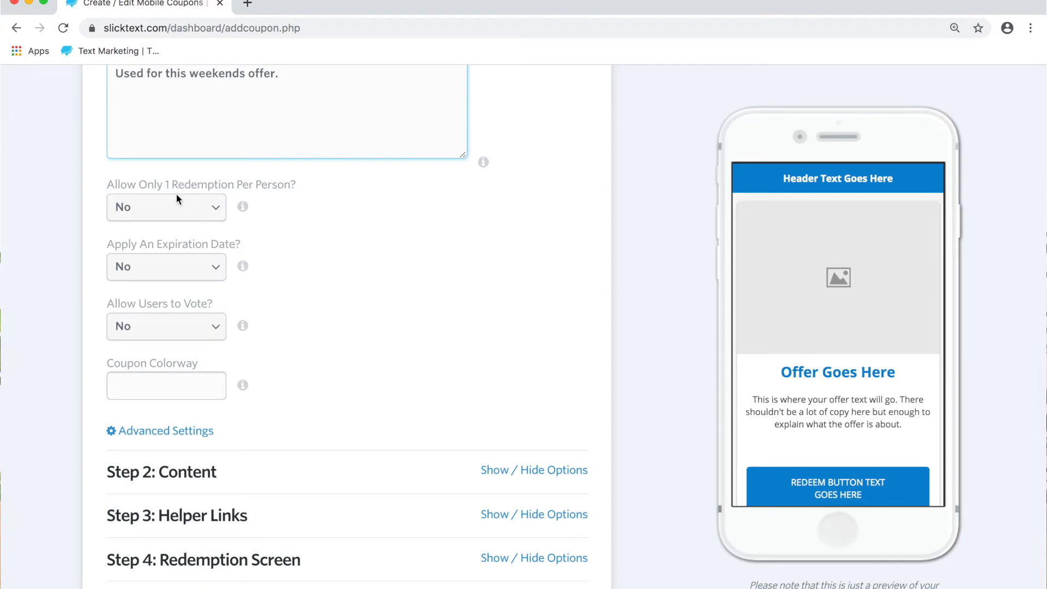
left_click(166, 207)
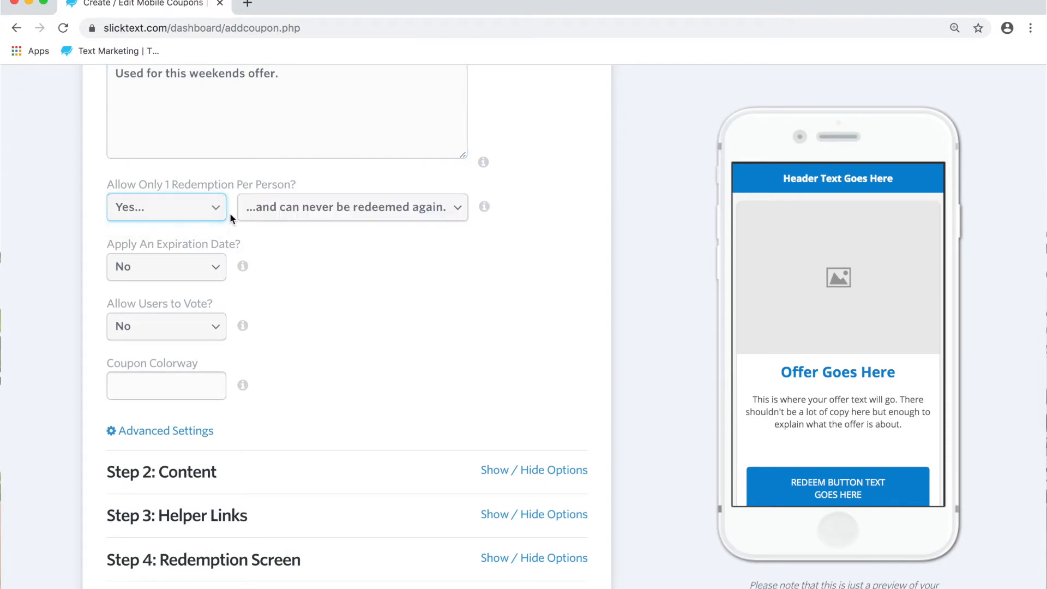
left_click(351, 208)
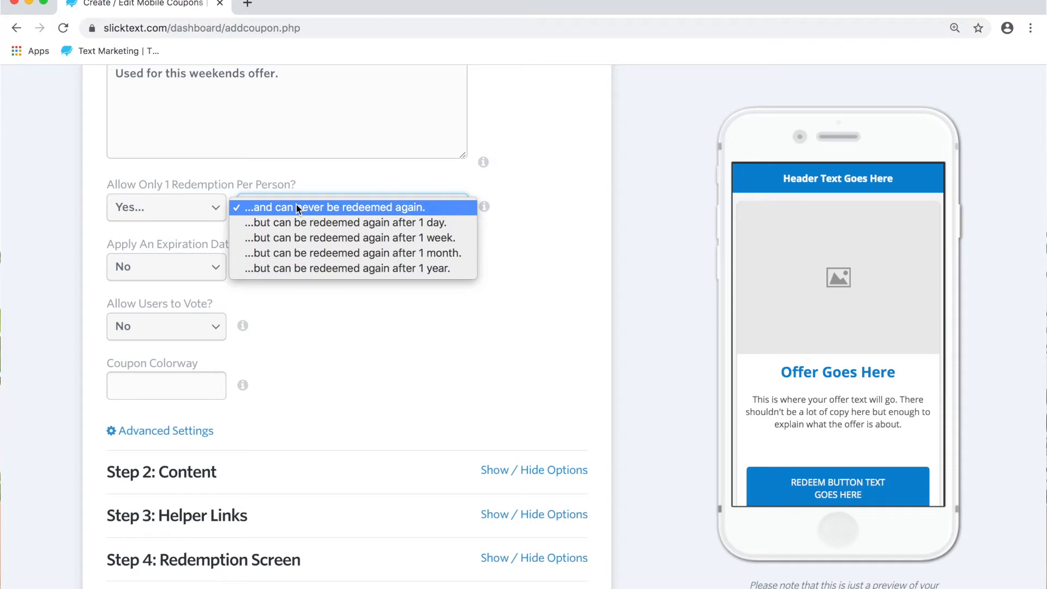
mouse_move(185, 208)
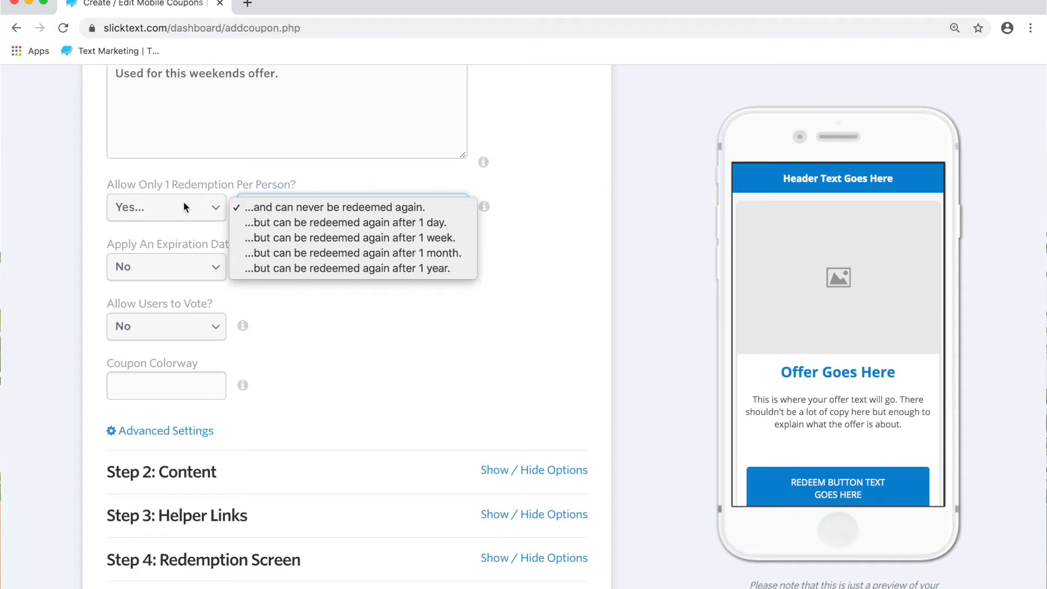
mouse_move(333, 207)
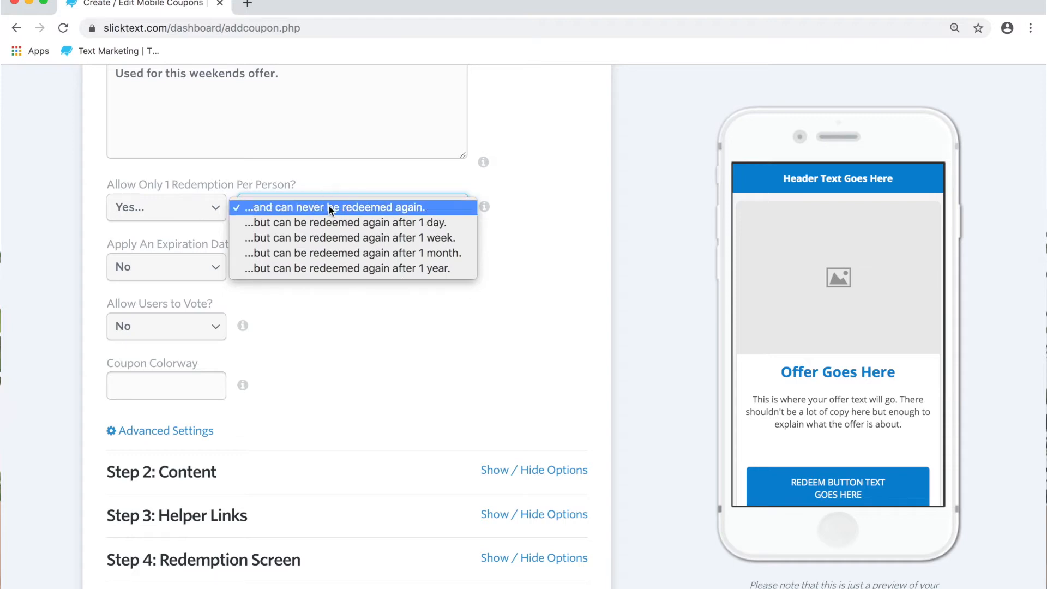
left_click(166, 266)
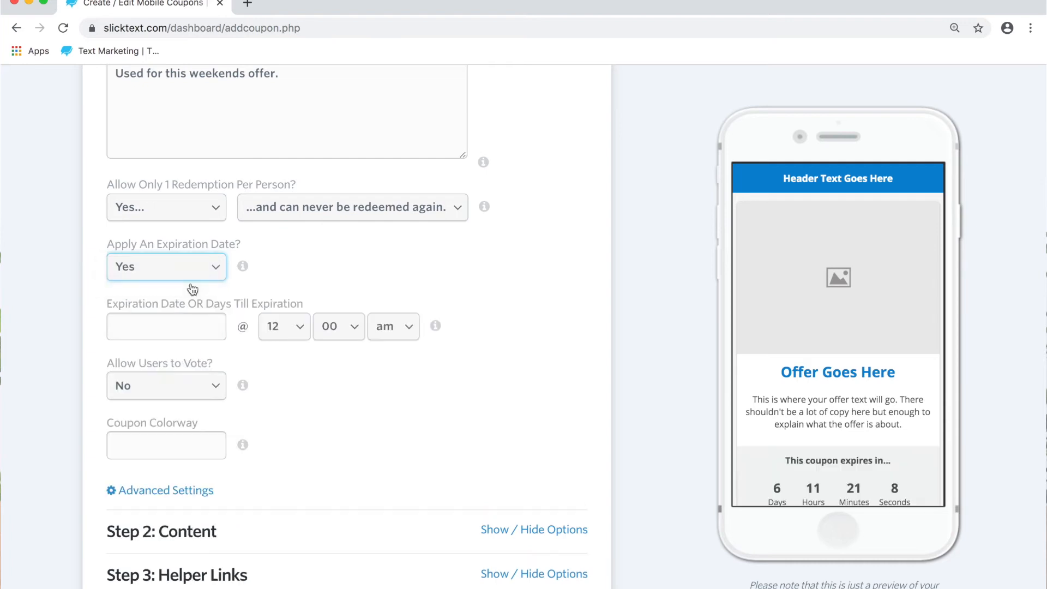
left_click(166, 326)
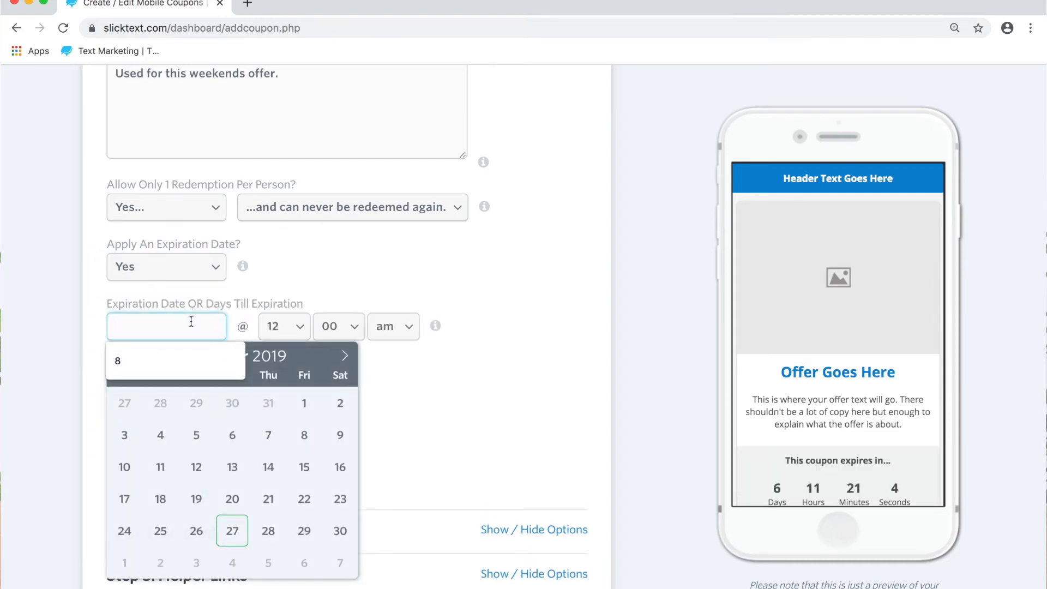
type("8")
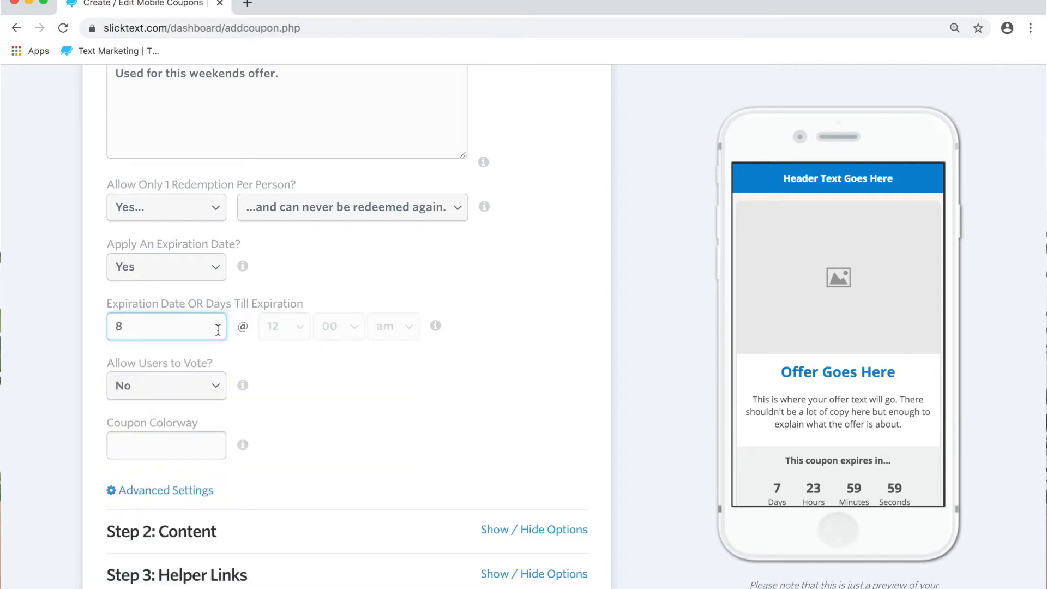
left_click(166, 326)
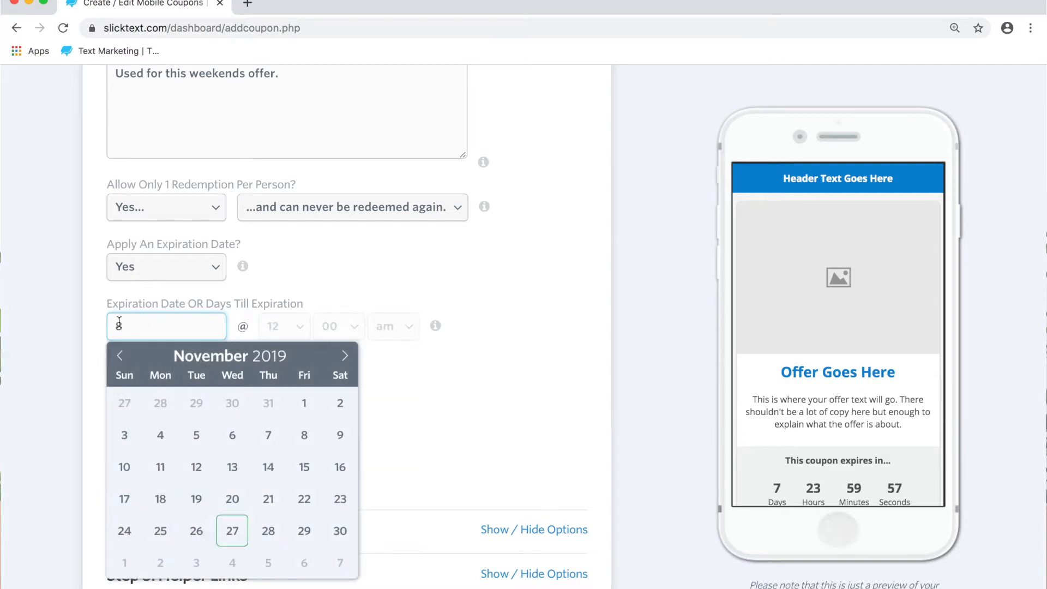
type("8")
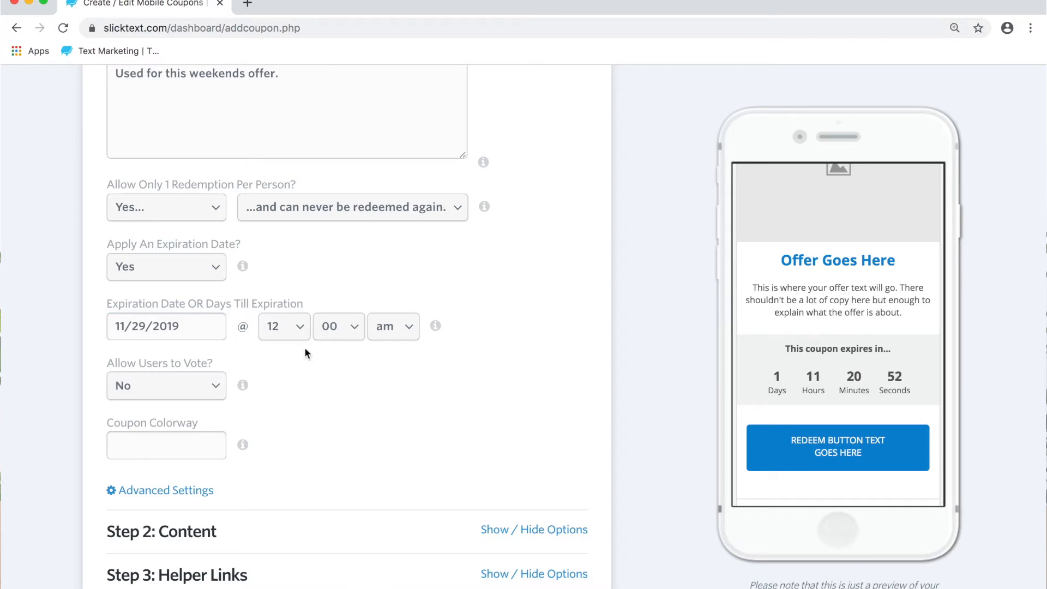
scroll("down", 3)
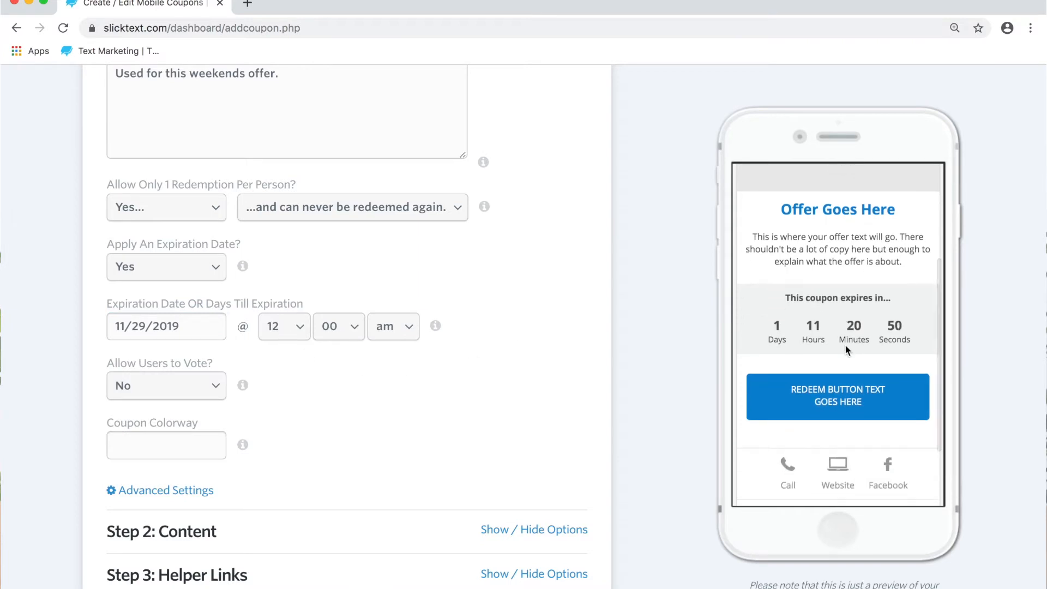
mouse_move(299, 397)
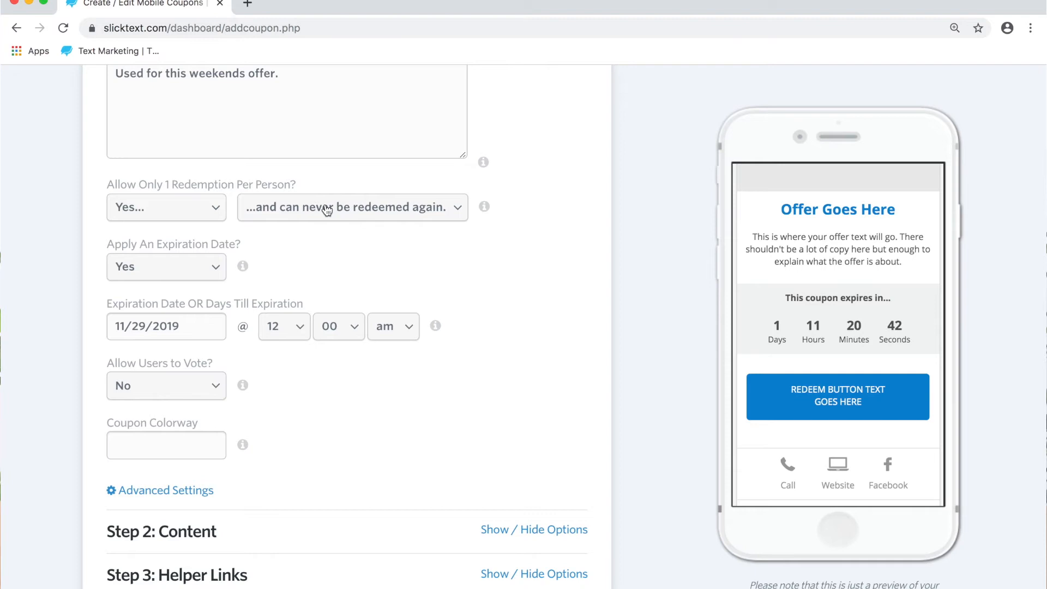
mouse_move(247, 303)
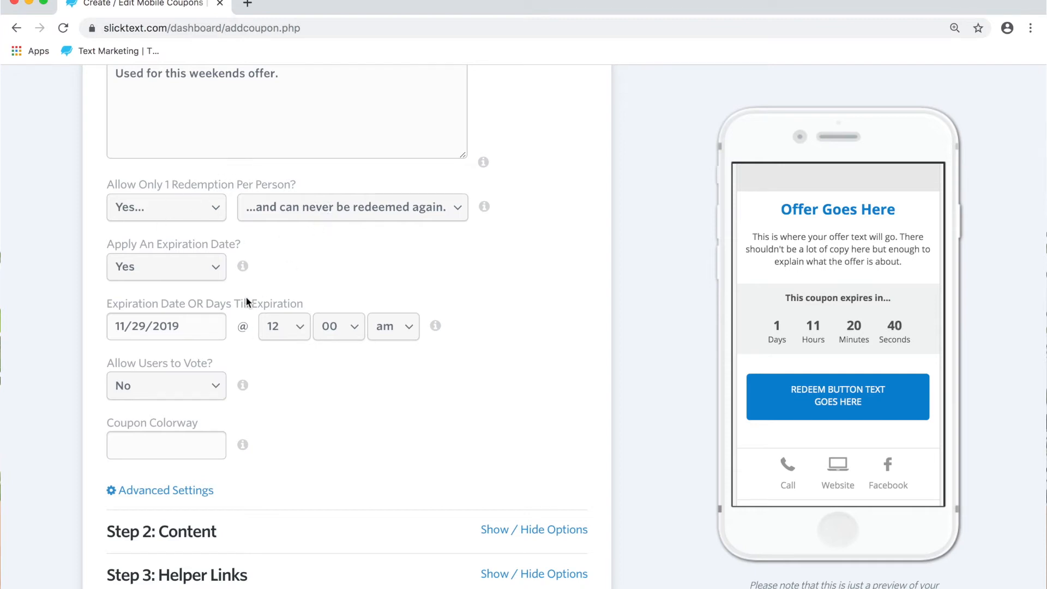
mouse_move(330, 289)
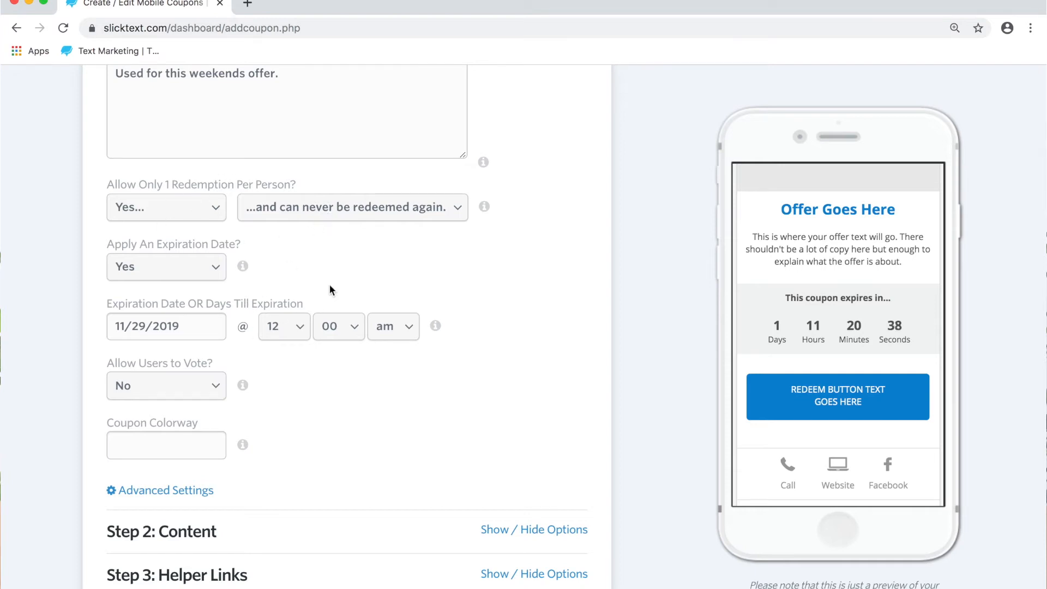
Enable customer voting and set the coupon colorway to 0cb7e6.
left_click(165, 385)
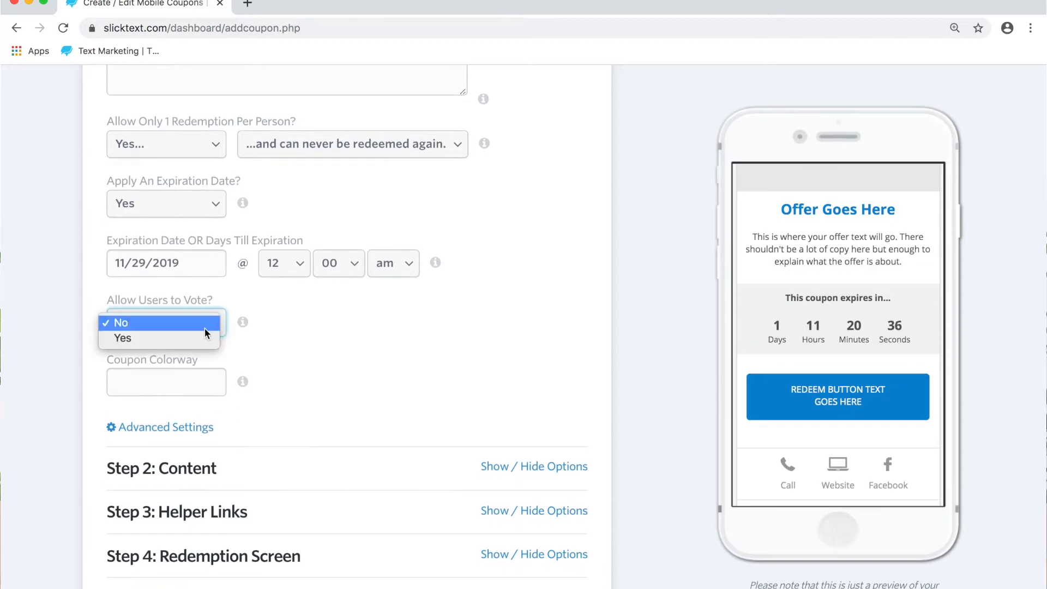
left_click(123, 338)
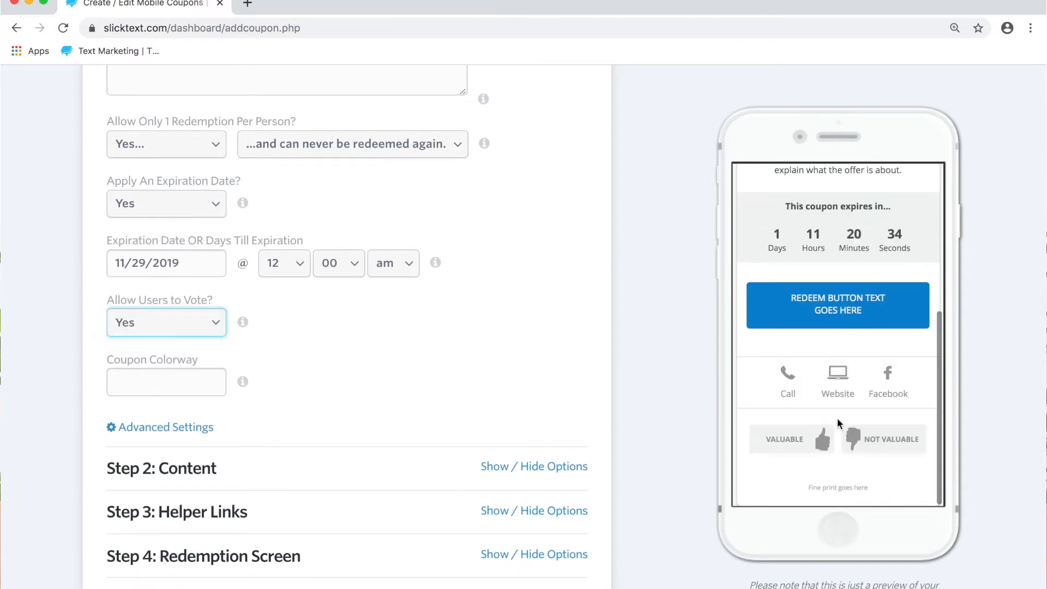
mouse_move(833, 446)
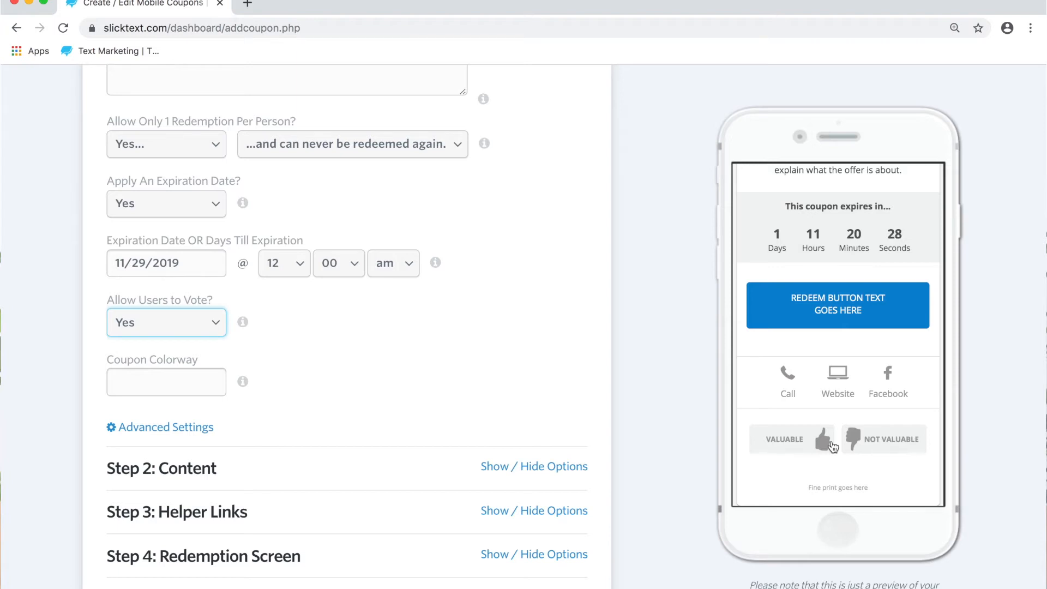
left_click(166, 381)
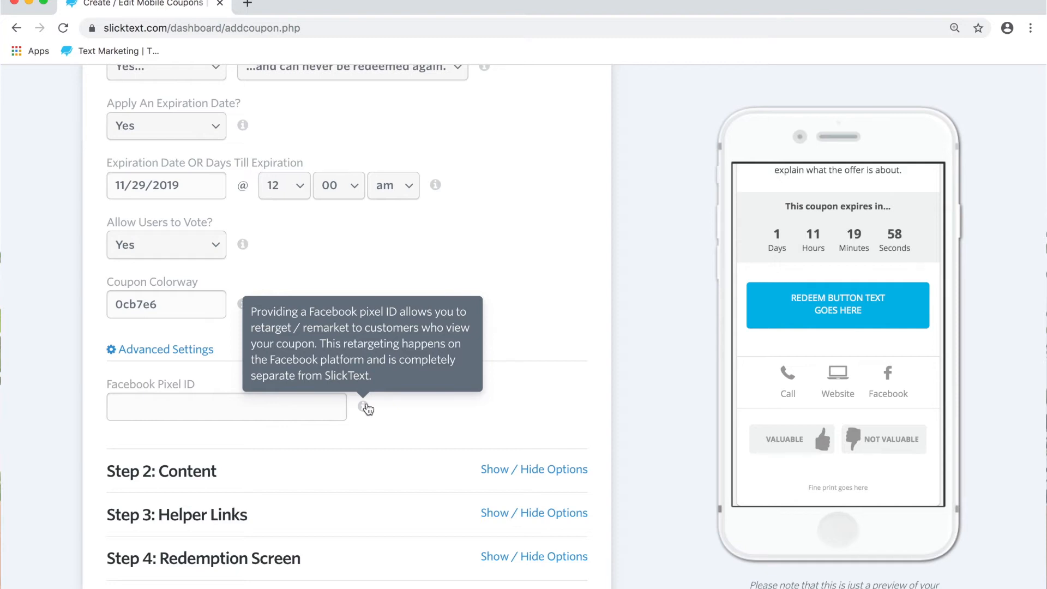
scroll("up", 3)
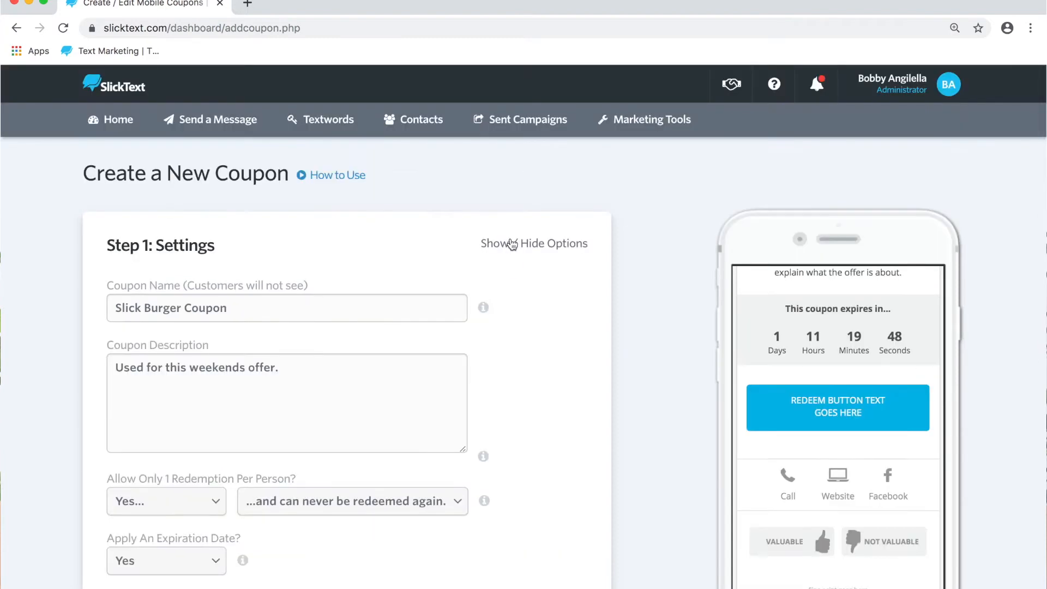
Add the burger image, 'Receive 1 FREE appetizer!' offer, 7-day description and redeem button text.
left_click(534, 243)
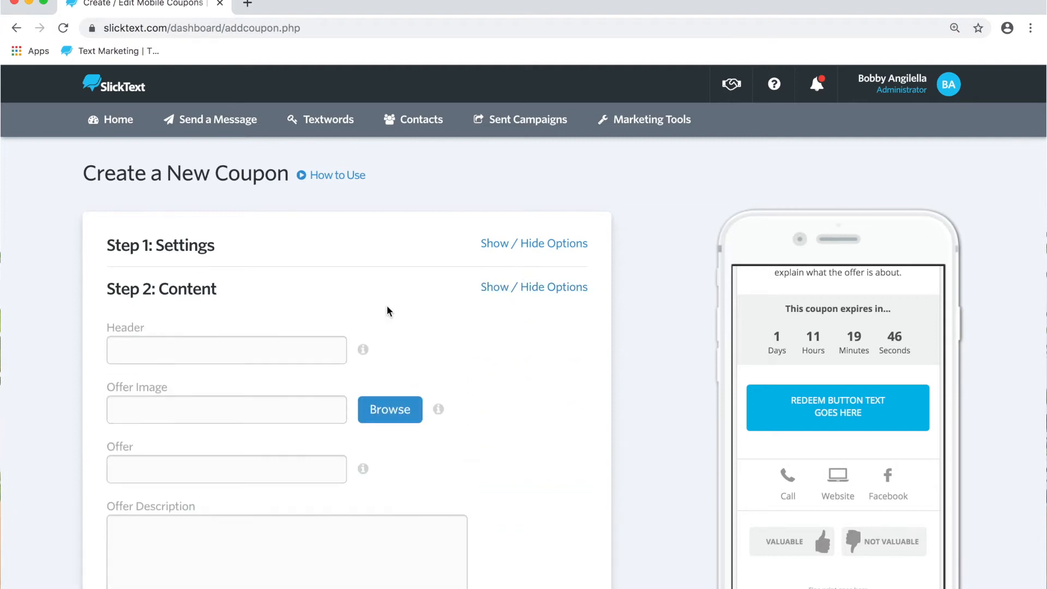
scroll("down", 3)
type("Slick Burger Joint")
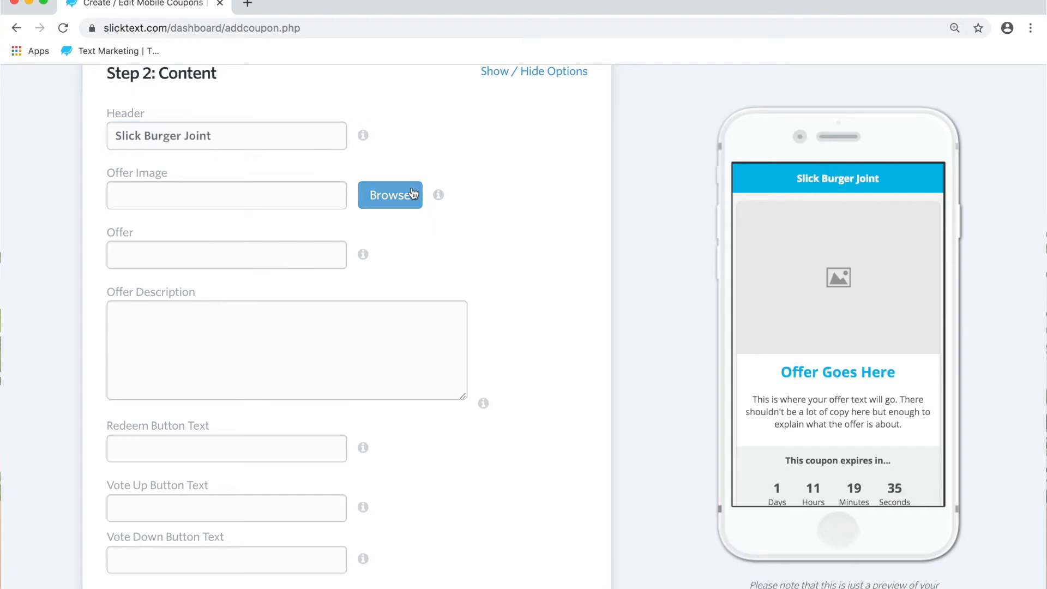
left_click(226, 255)
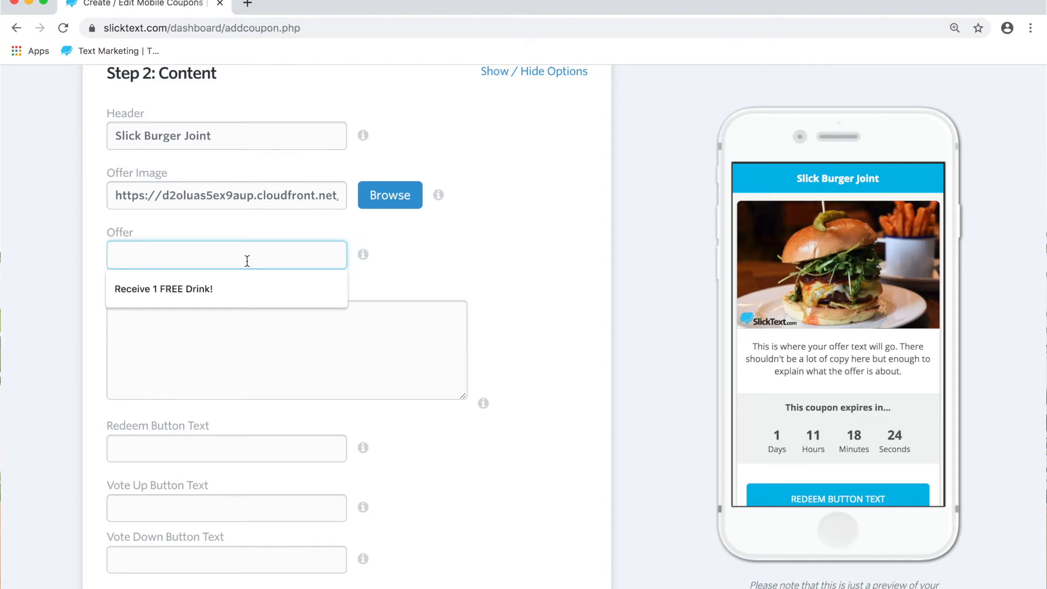
type("Get")
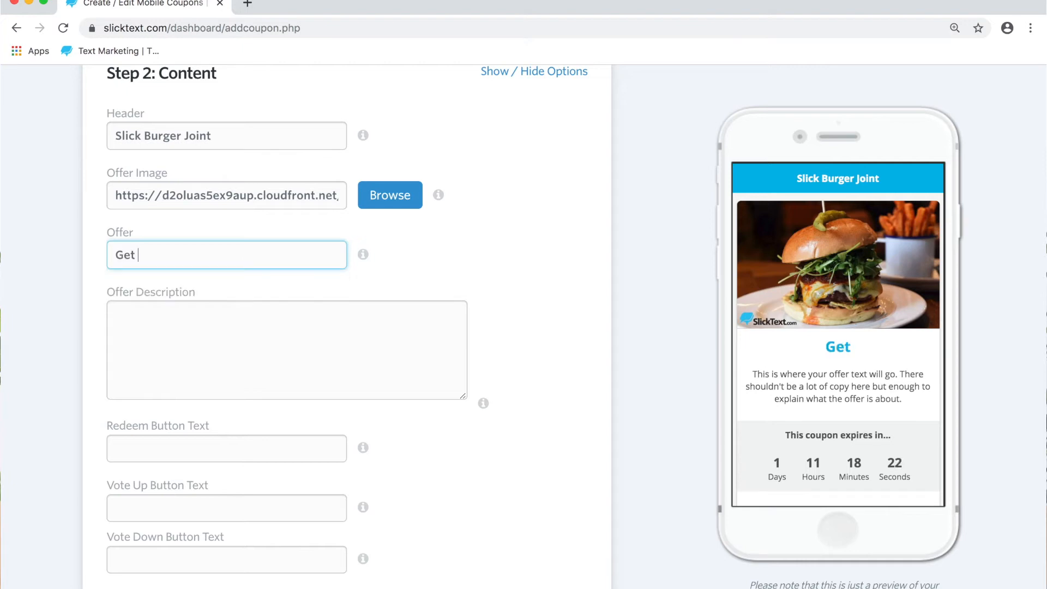
type("Receive 1 FREE appetizer!")
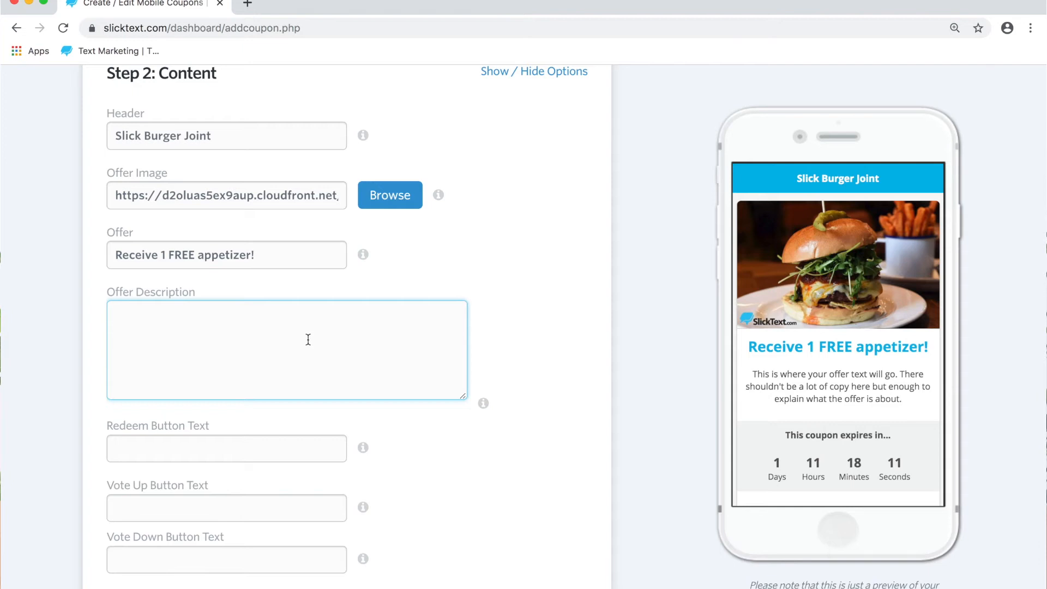
type("Redeem this offer within 7 days and receive 1 FREE appetizer on your n")
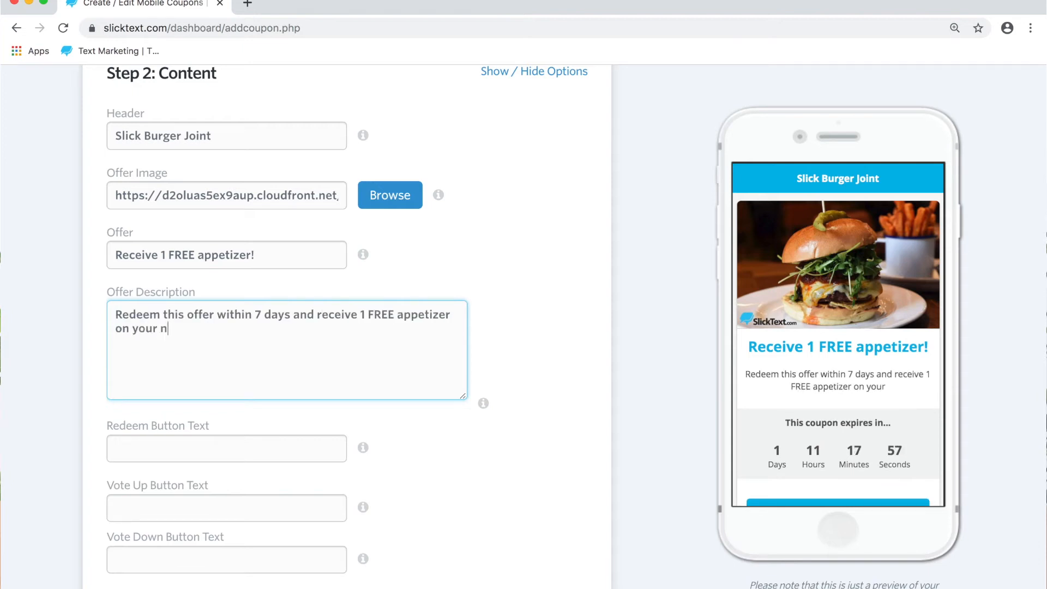
type("redeem now")
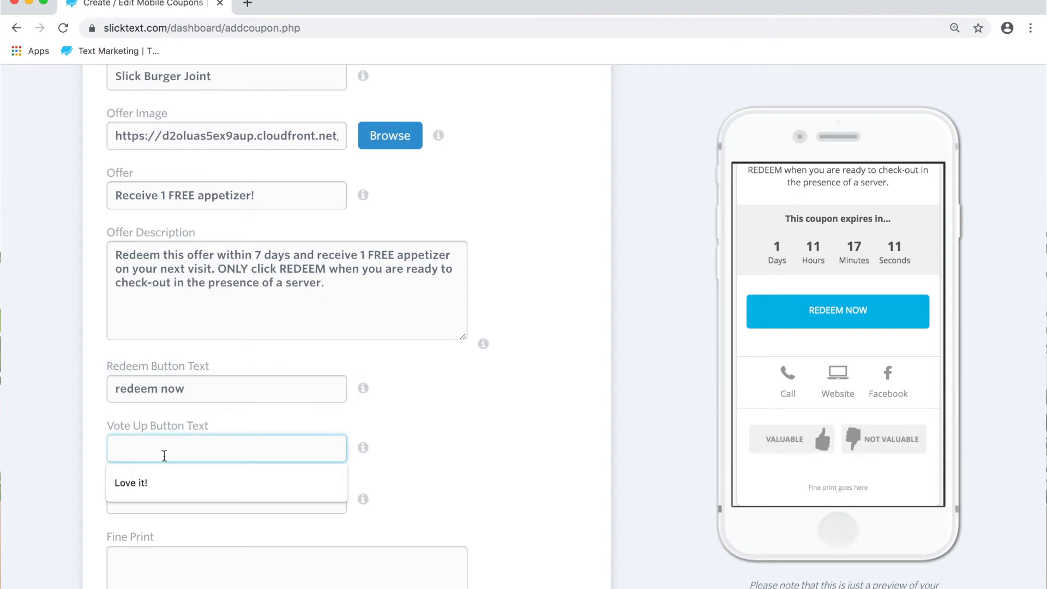
Label the vote buttons 'Love it!' and 'No Thanks!' and add 'Excludes other offers' fine print.
left_click(131, 482)
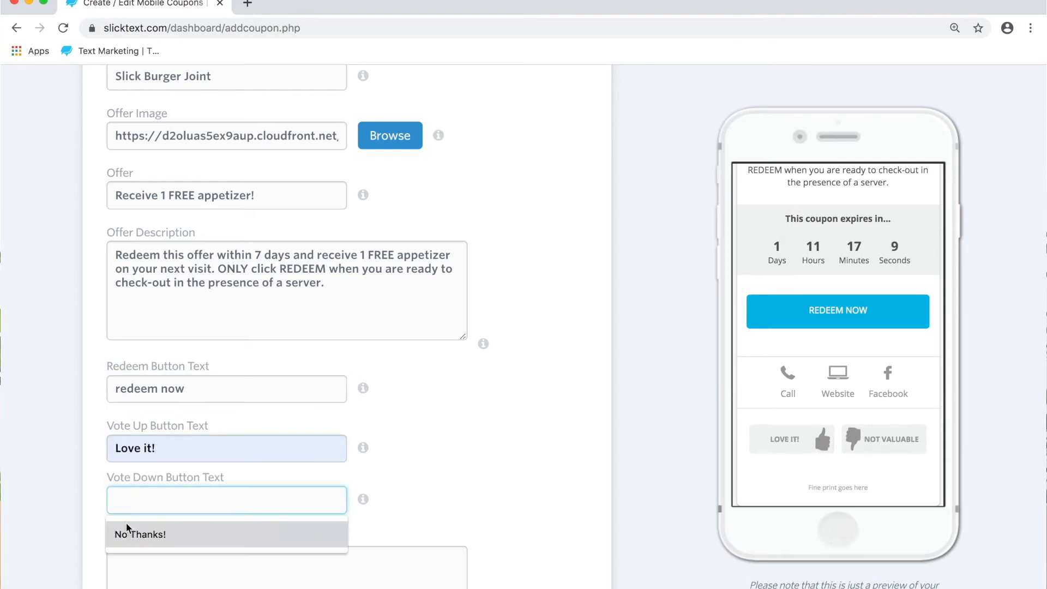
left_click(139, 533)
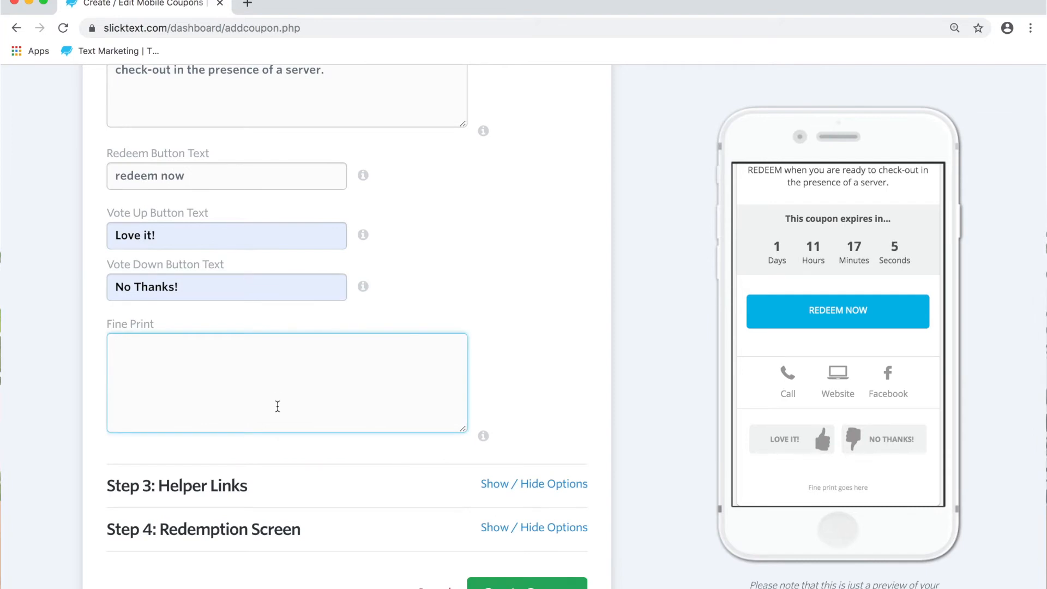
type("Exclud")
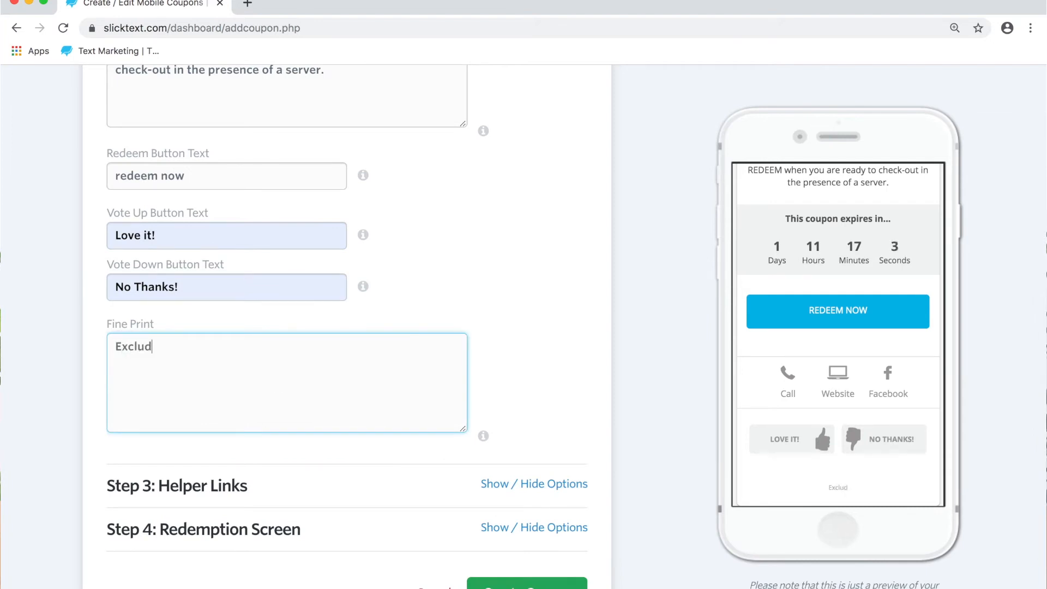
type("es other offers. Limited")
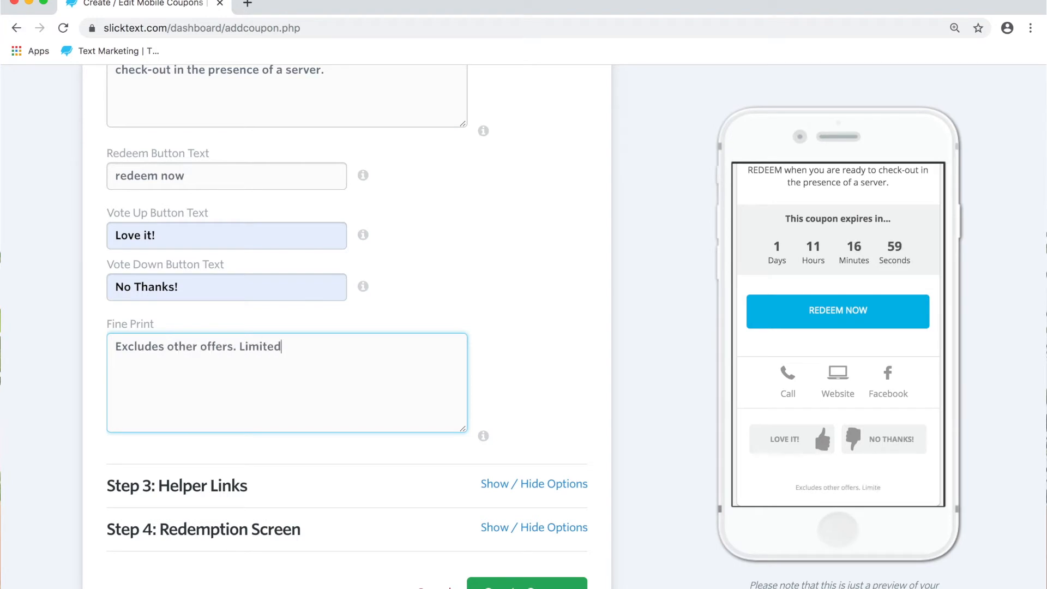
scroll("up", 3)
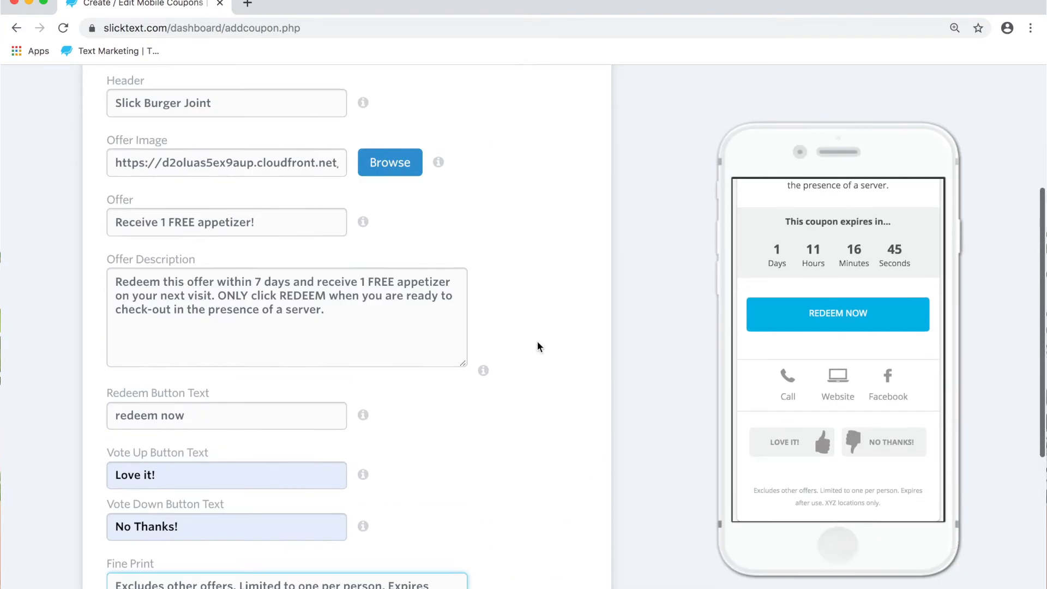
scroll("down", 3)
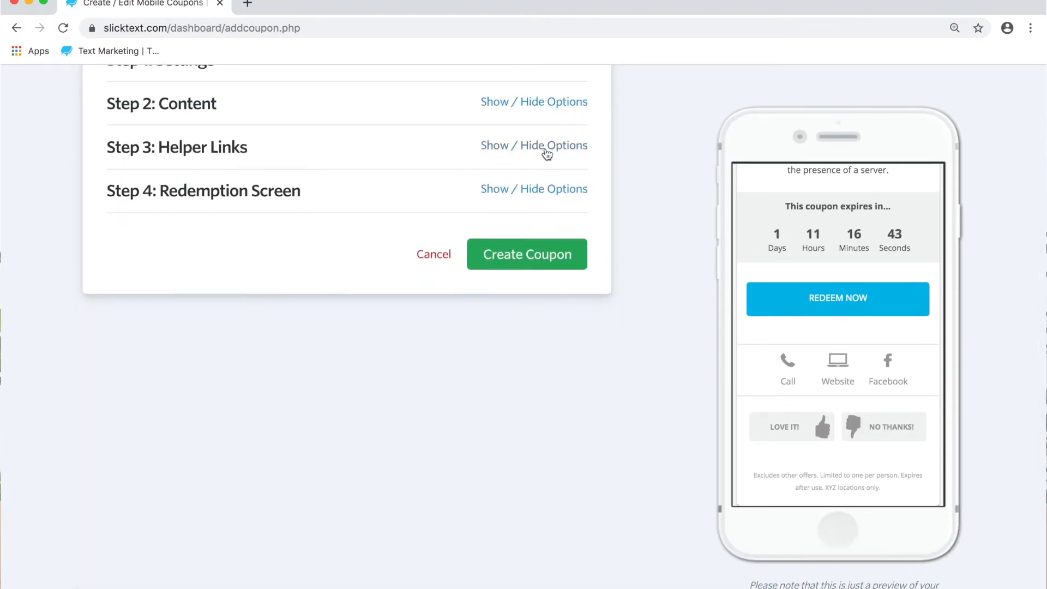
Turn on the Instagram helper link and turn off the directions link.
left_click(534, 145)
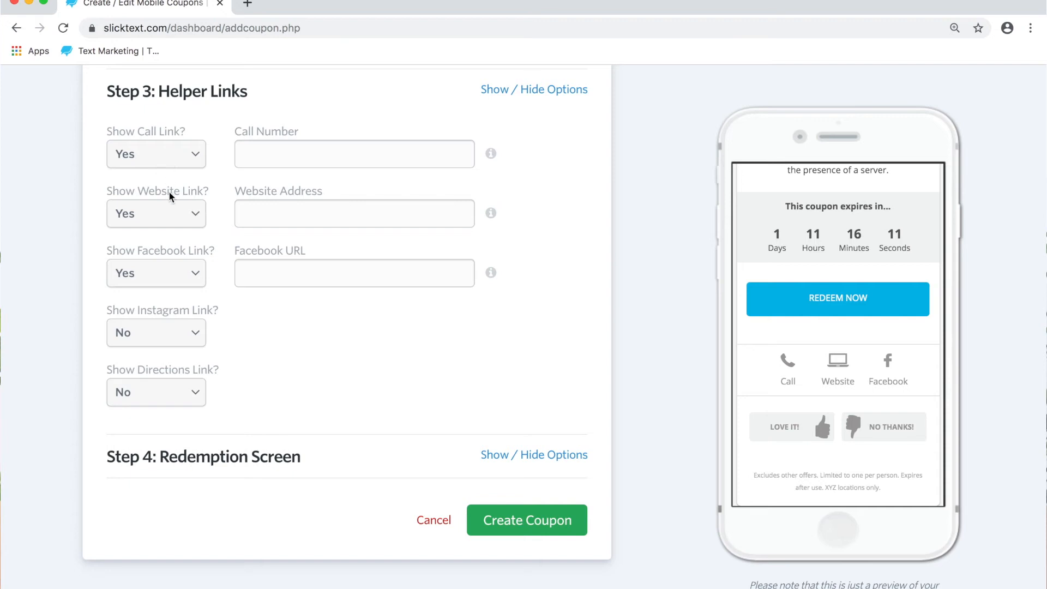
left_click(155, 333)
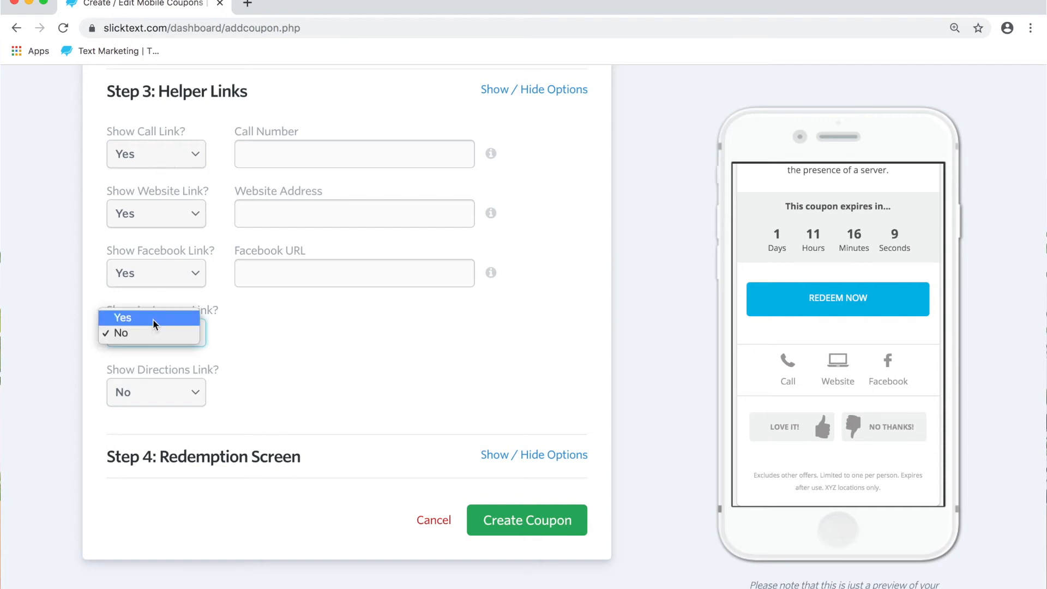
left_click(122, 317)
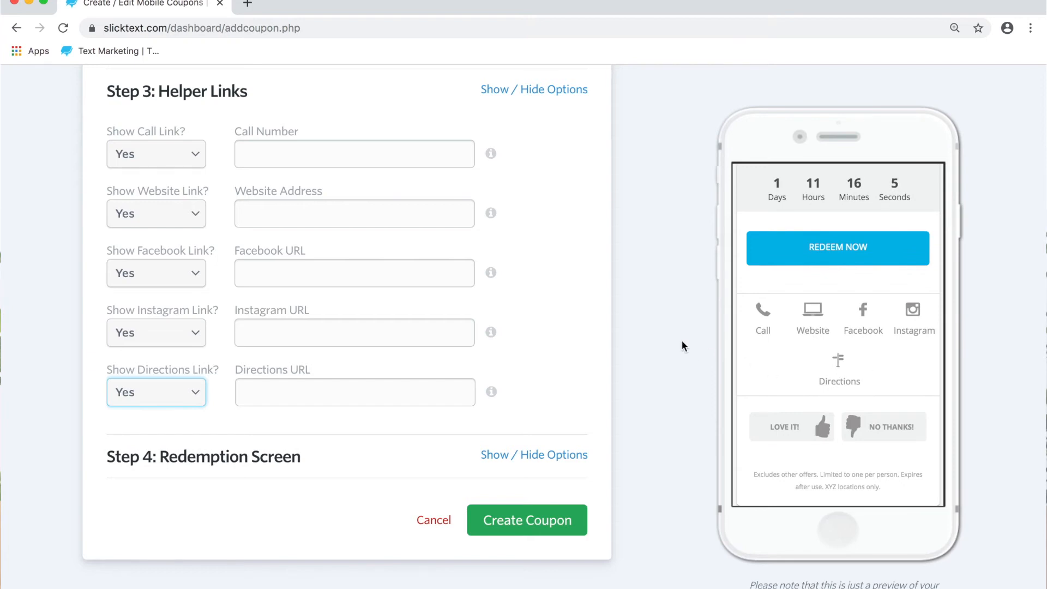
left_click(155, 392)
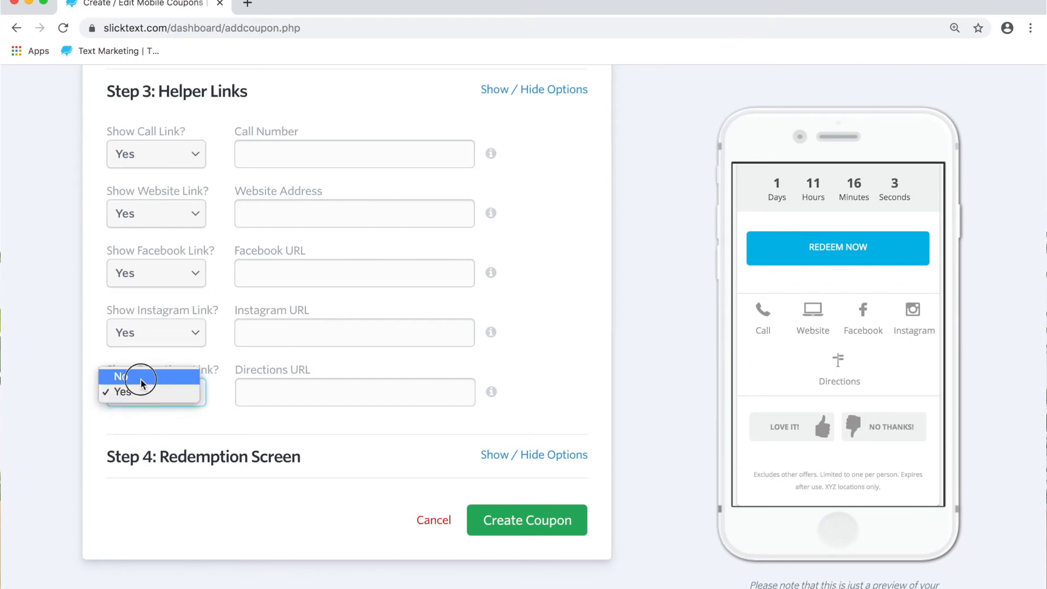
left_click(122, 377)
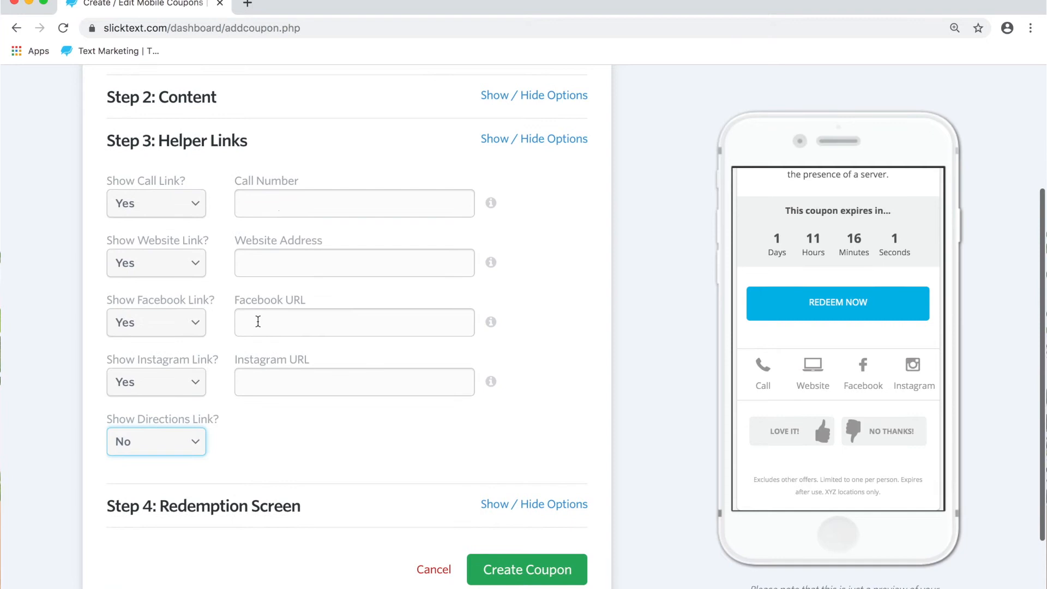
type("800")
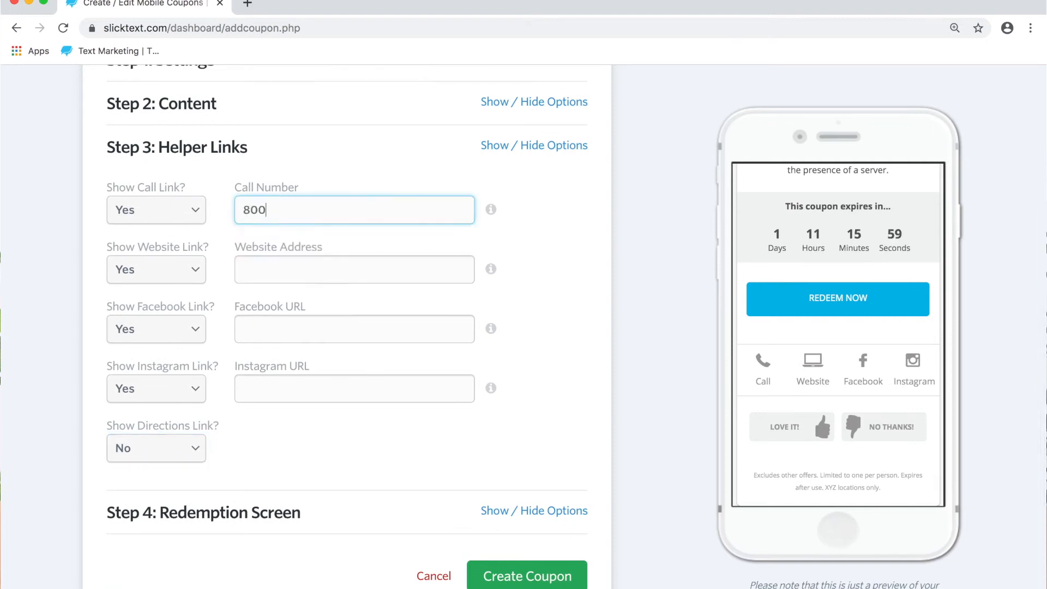
type("-688")
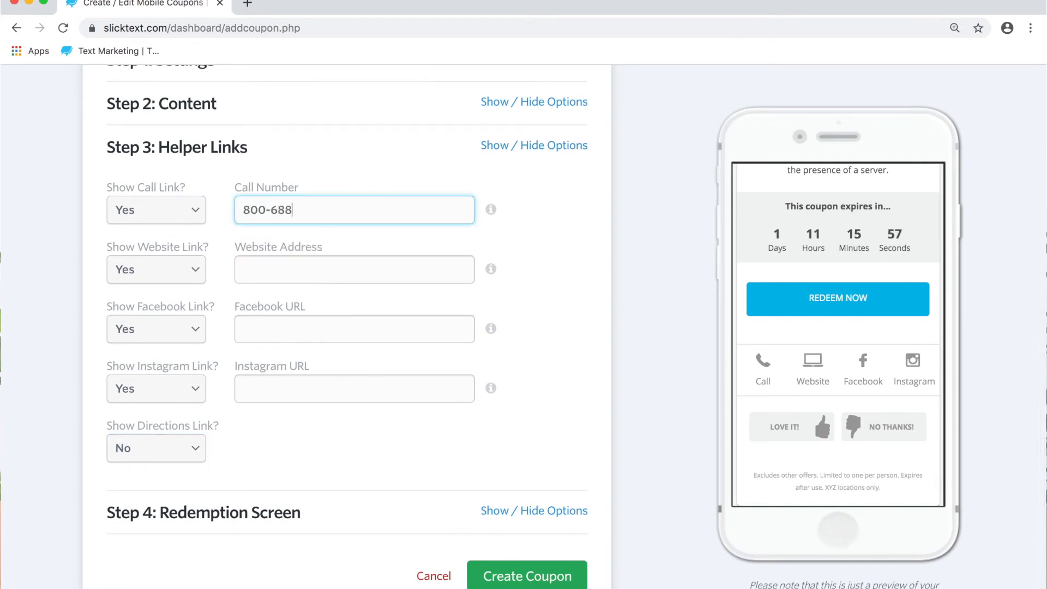
type("-6290")
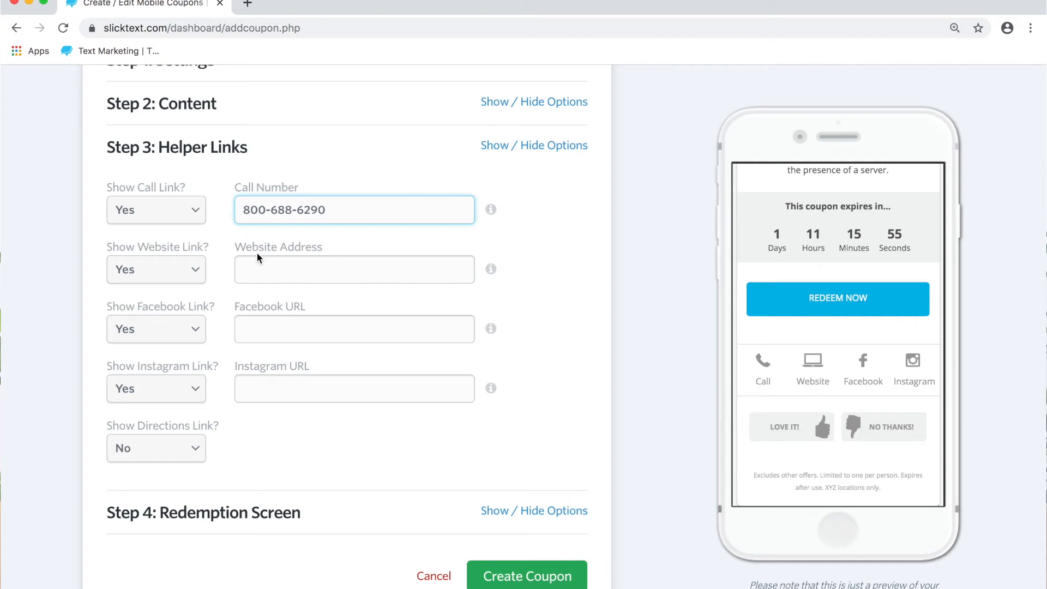
type("SlickText.com")
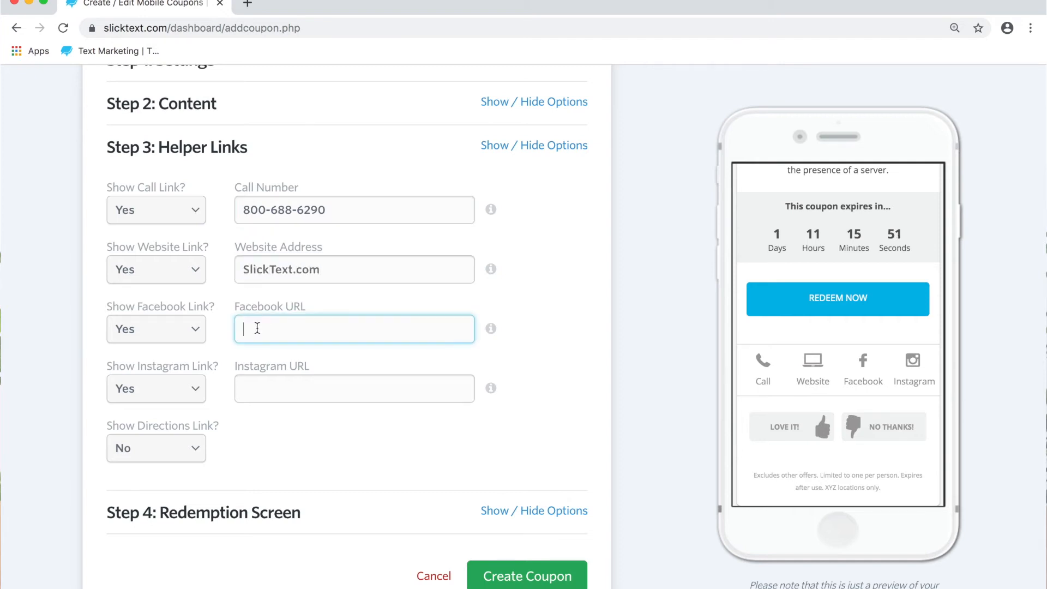
type("https://www.facebook.com/SlickText/")
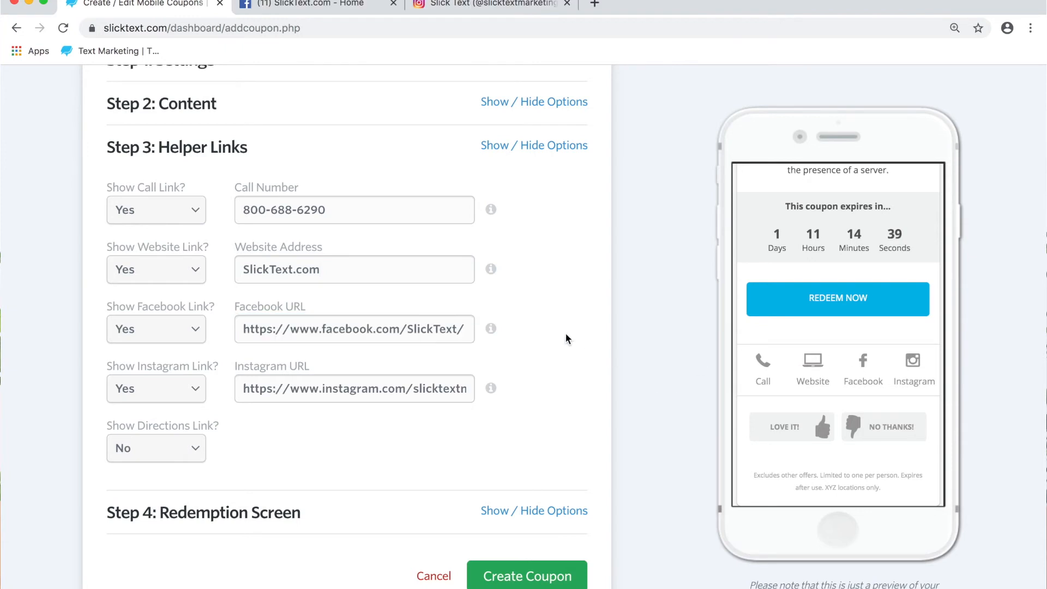
left_click(533, 145)
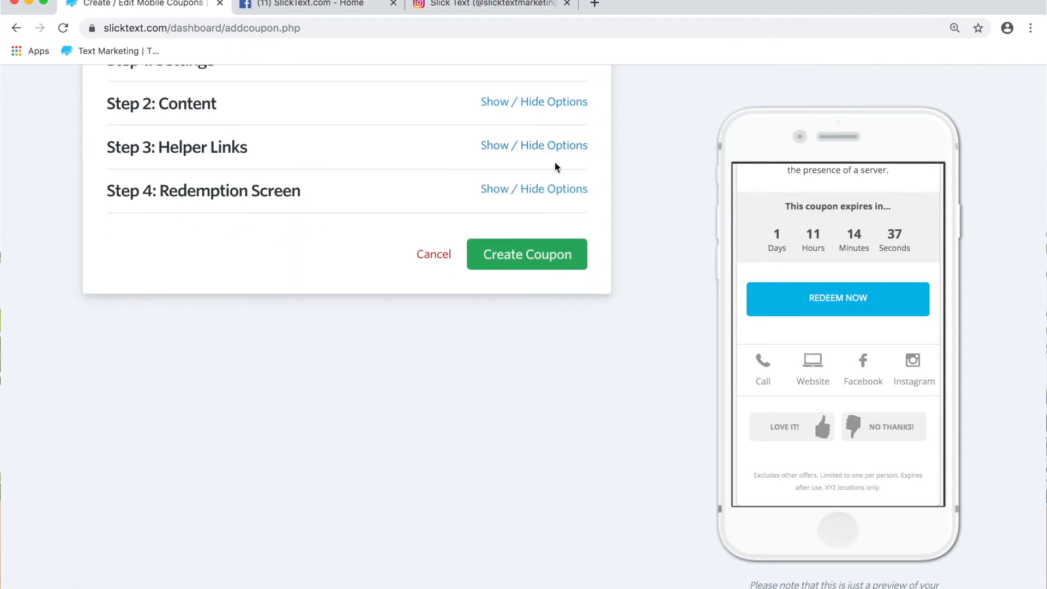
Expand the Step 4 Redemption Screen options and open the Redemption Type list.
left_click(533, 189)
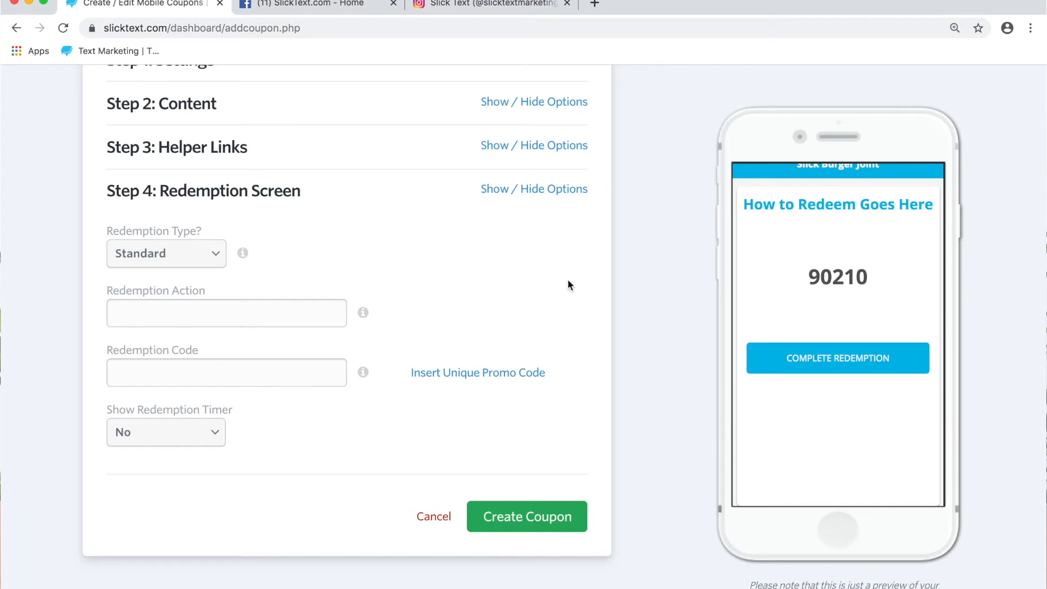
left_click(165, 253)
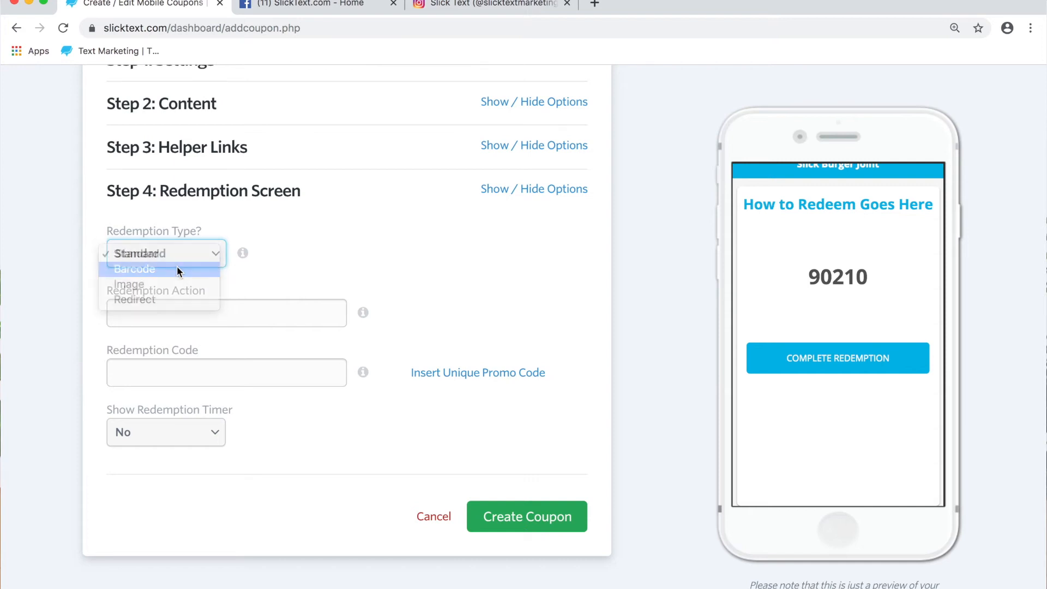
Set Barcode redemption in QR Code format with the suggested action text and code HJU78.
left_click(134, 269)
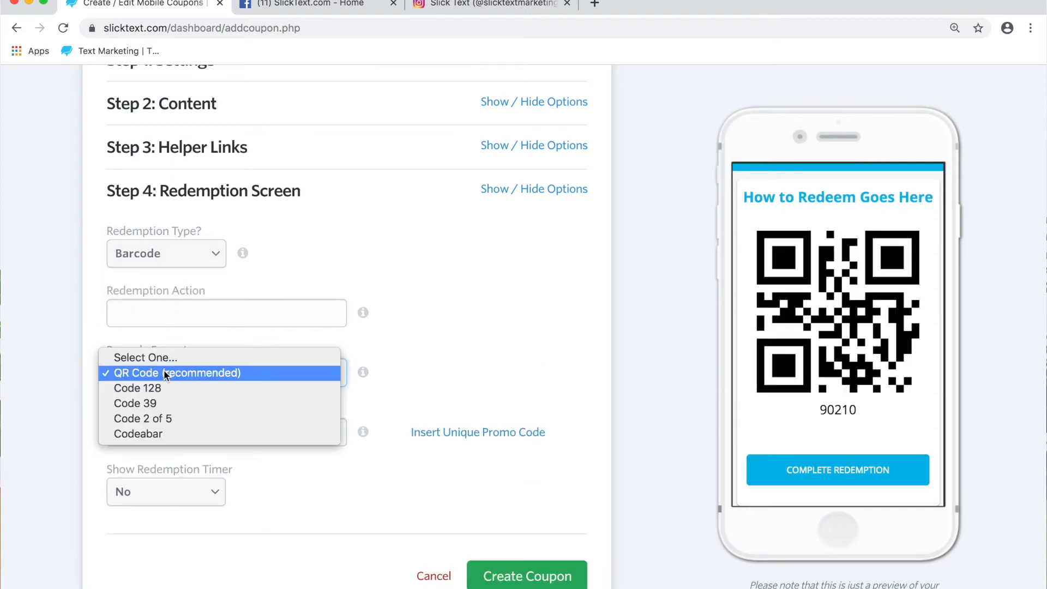
mouse_move(137, 388)
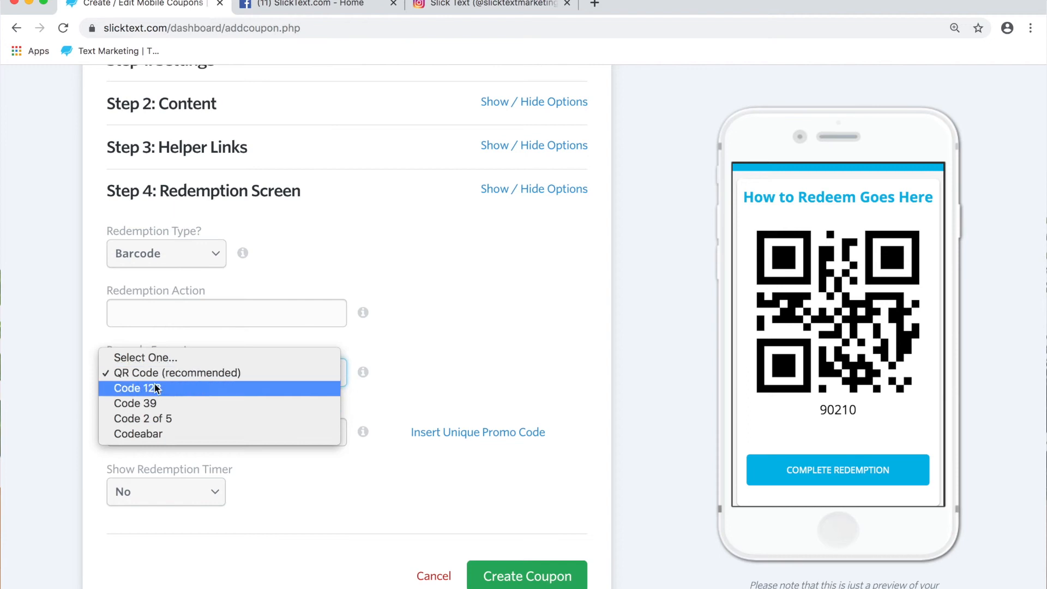
left_click(177, 373)
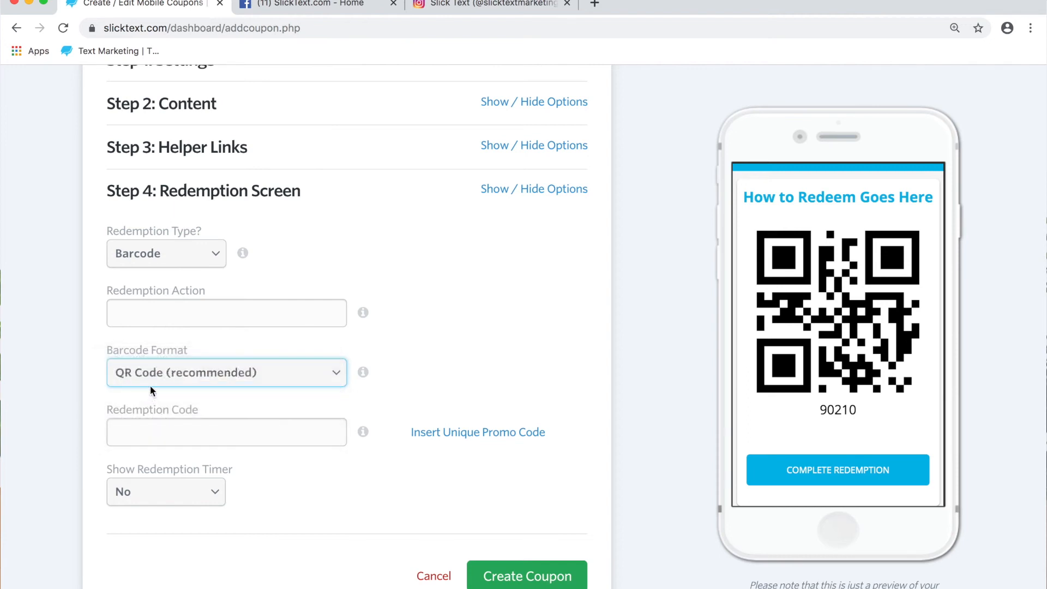
left_click(226, 372)
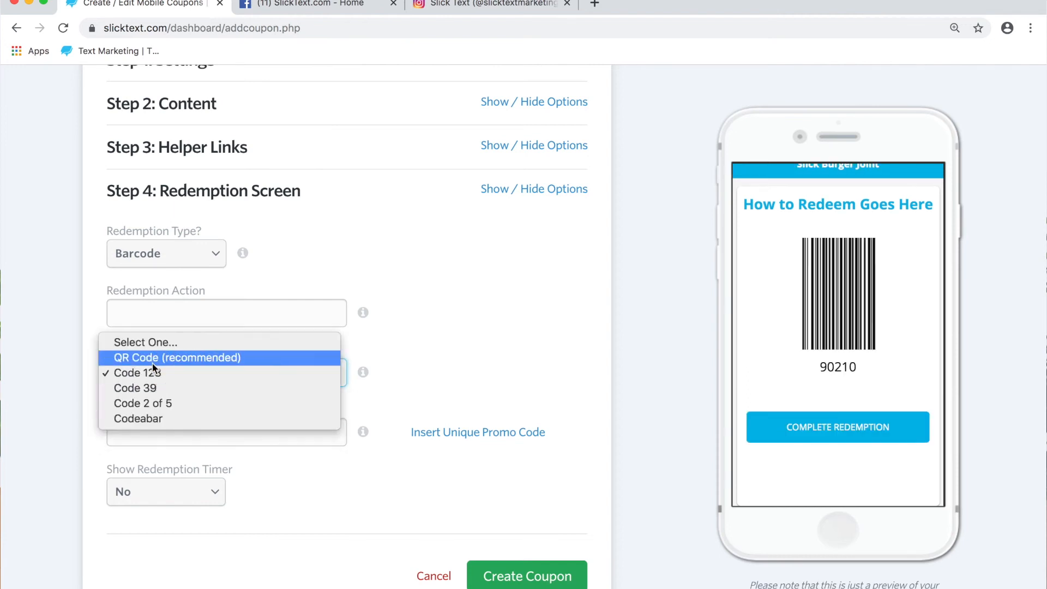
left_click(175, 357)
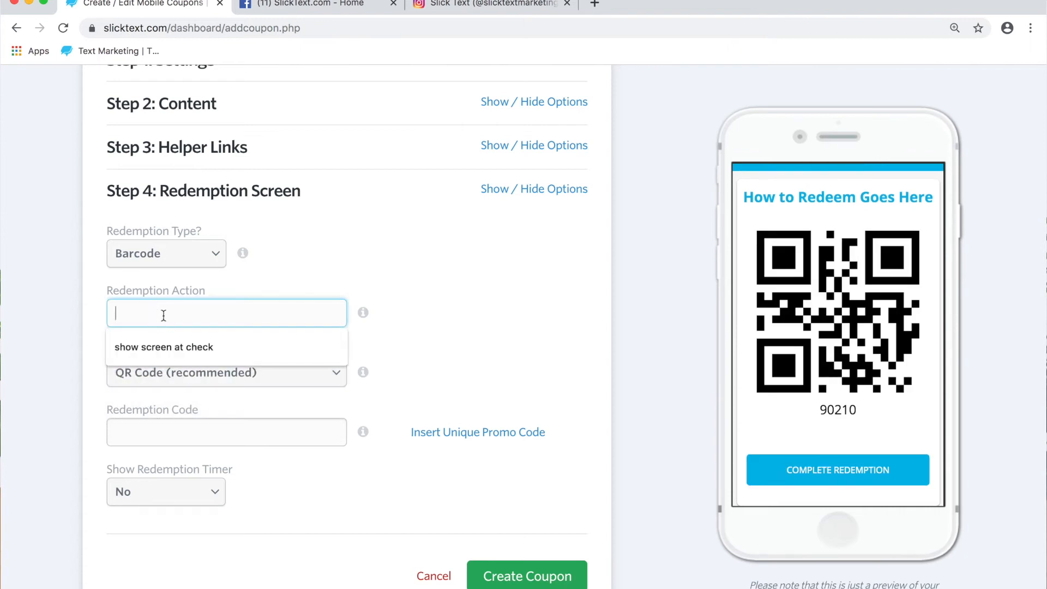
left_click(163, 347)
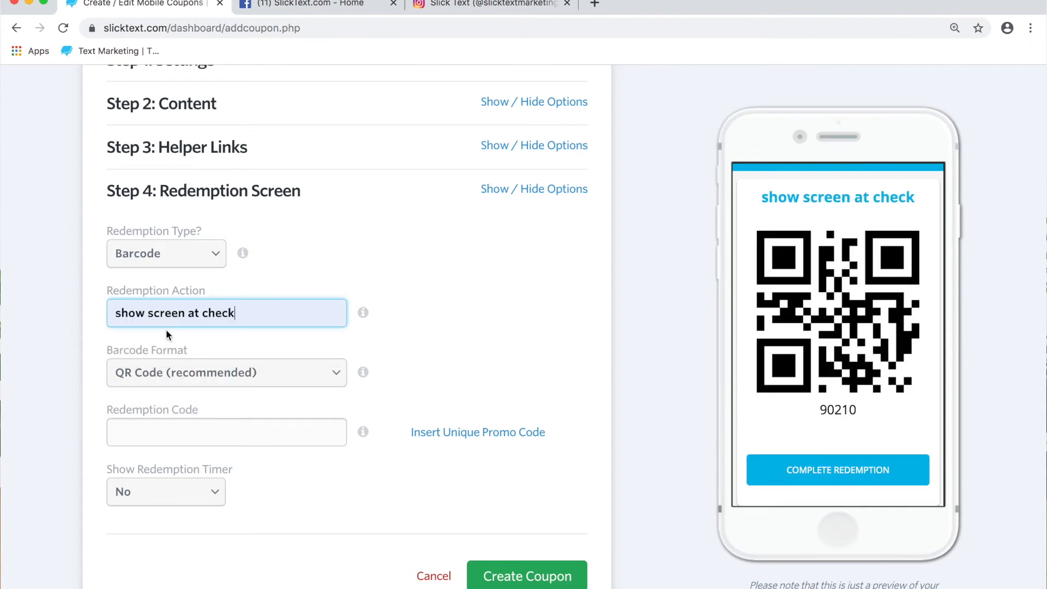
double_click(128, 313)
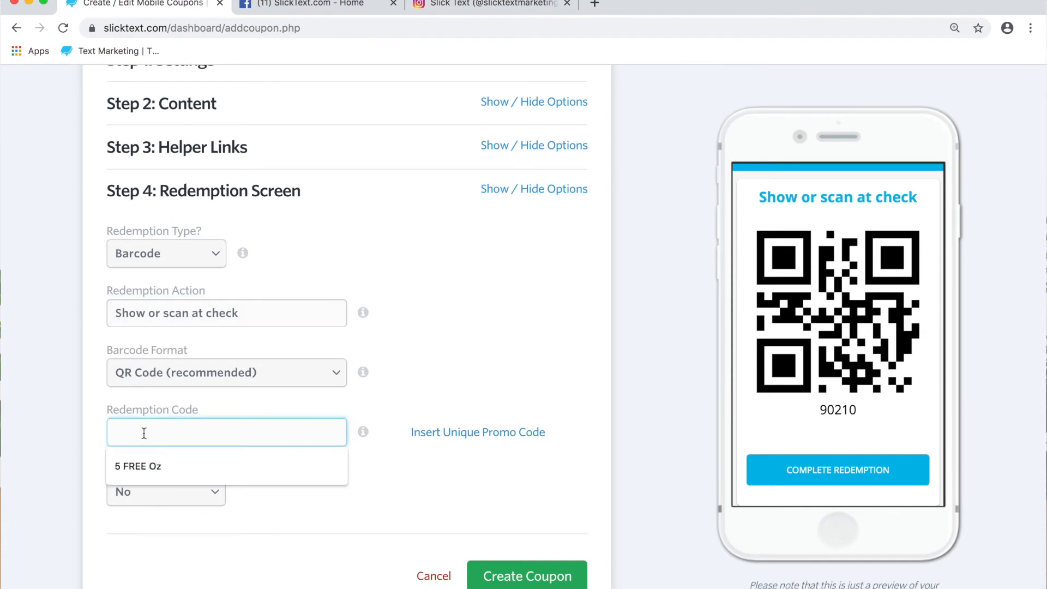
type("H")
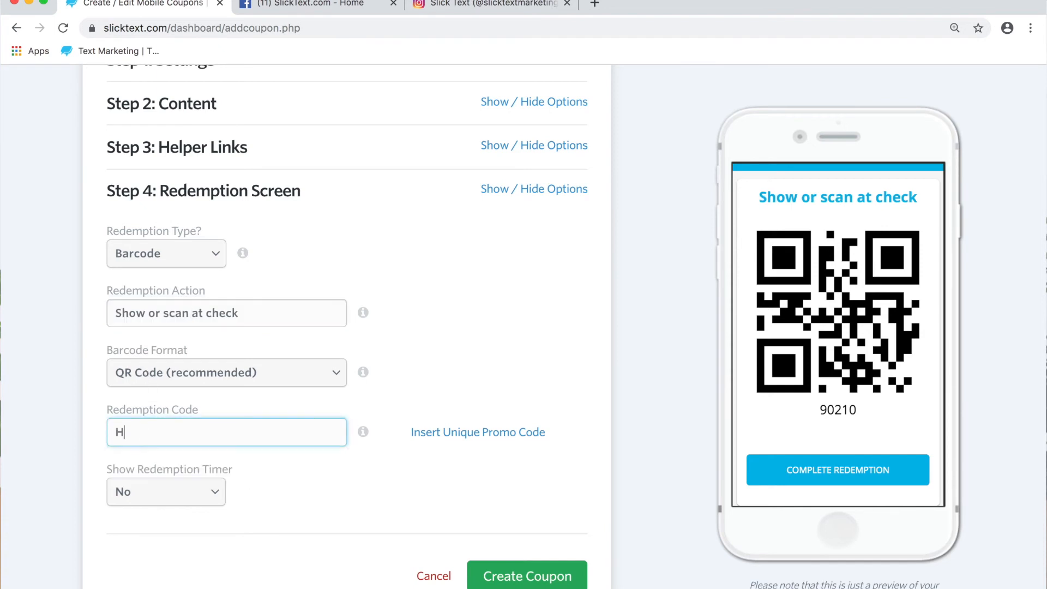
type("JU78")
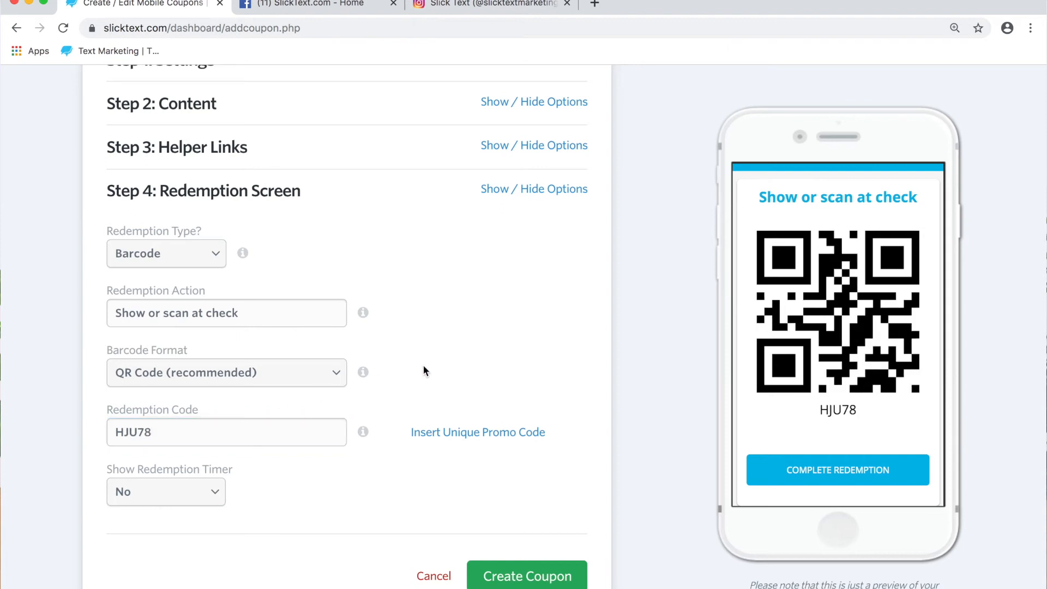
mouse_move(922, 387)
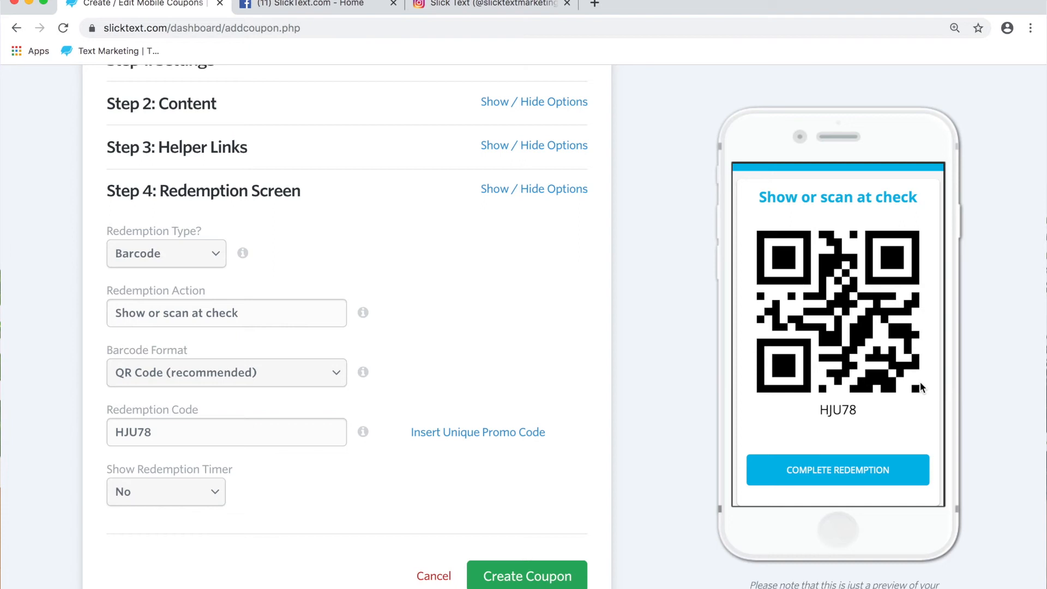
mouse_move(700, 302)
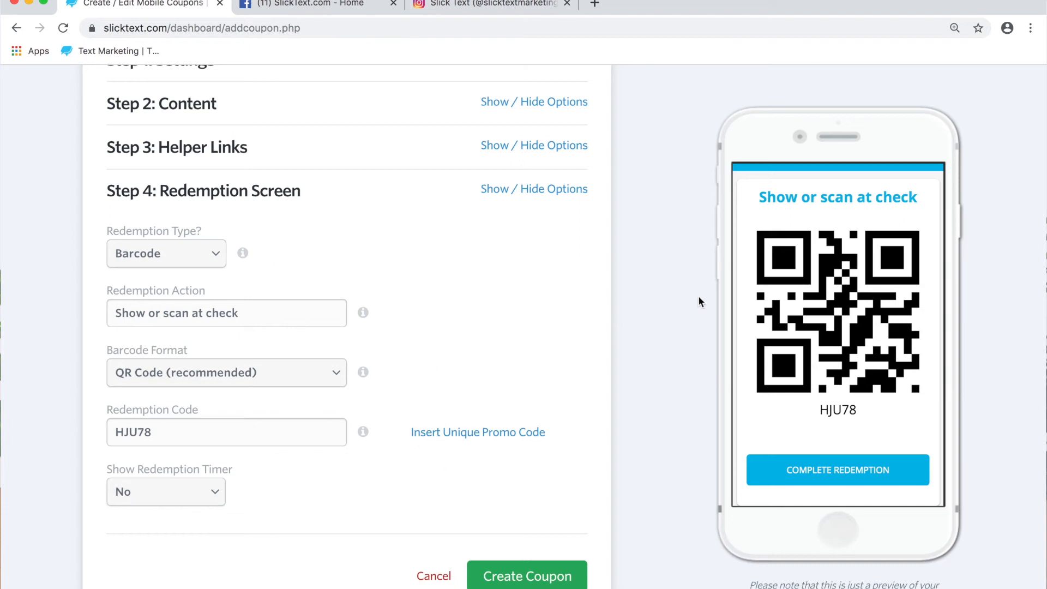
Turn on a 10-minute redemption timer, create the coupon, and enter 716640.
scroll("down", 3)
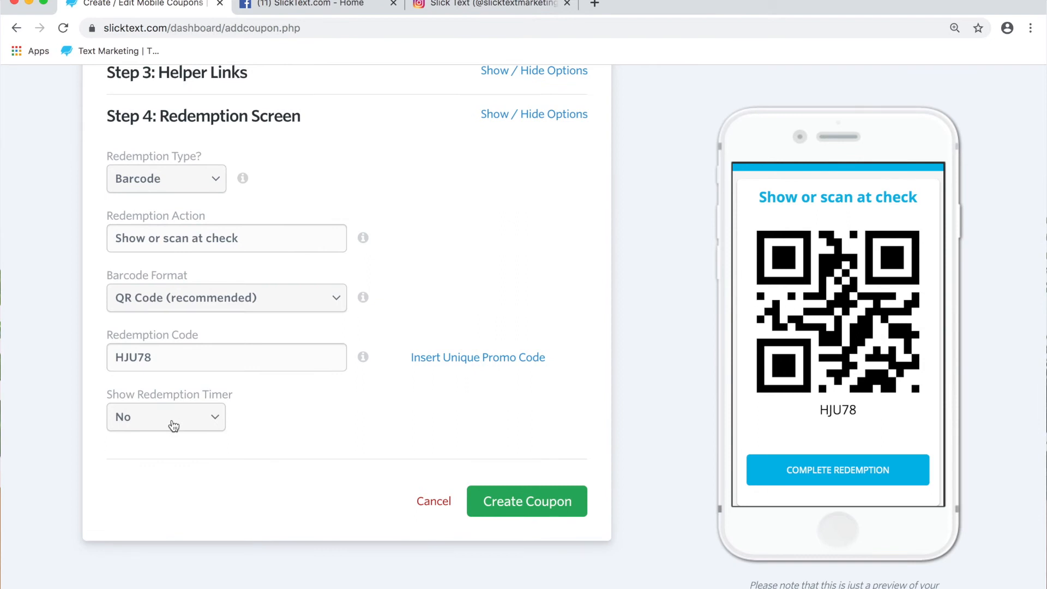
left_click(165, 416)
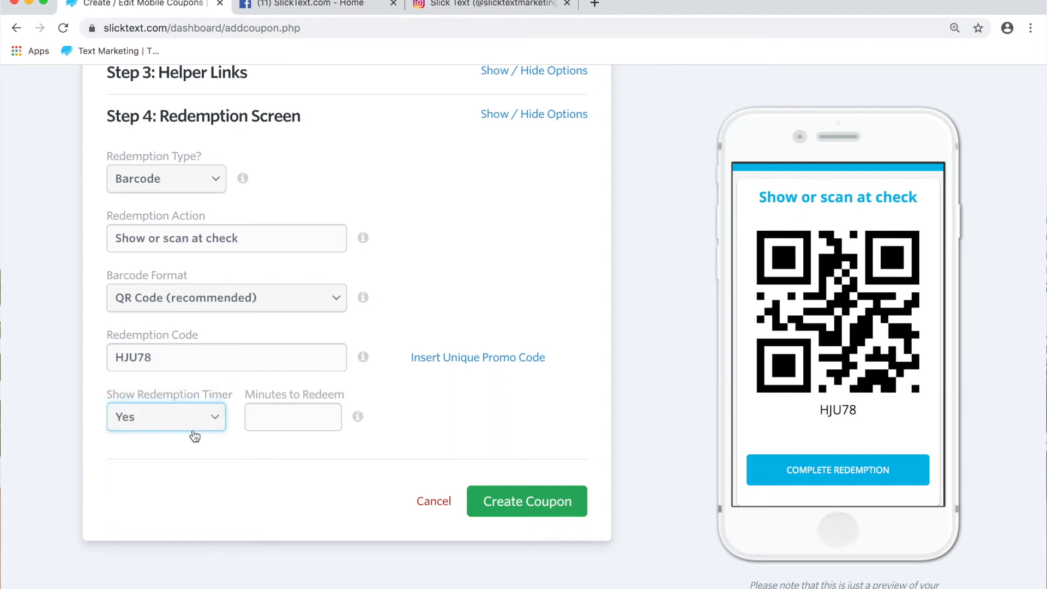
type("10")
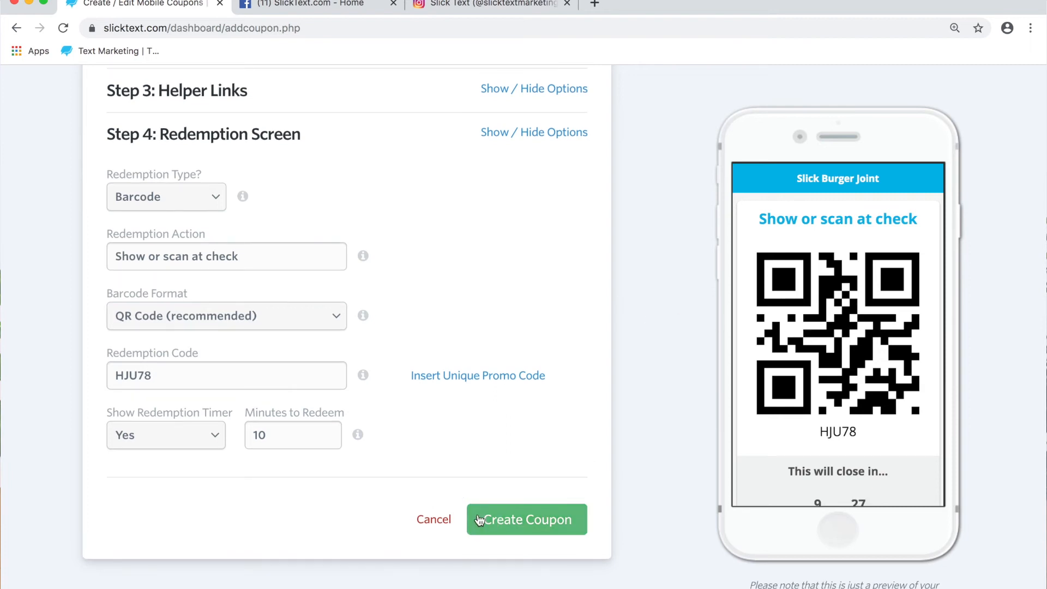
left_click(527, 519)
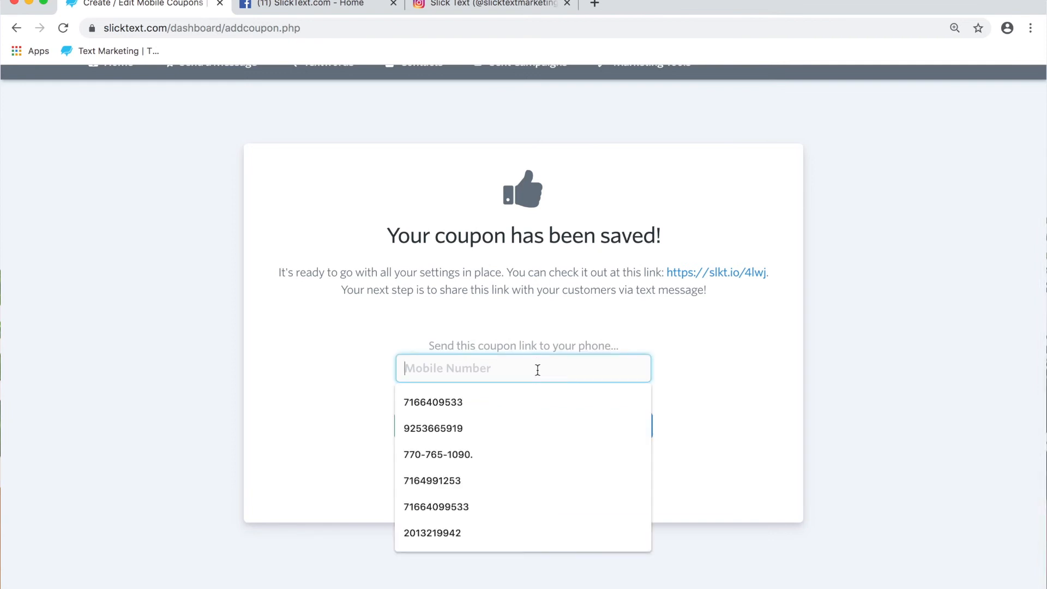
type("716640")
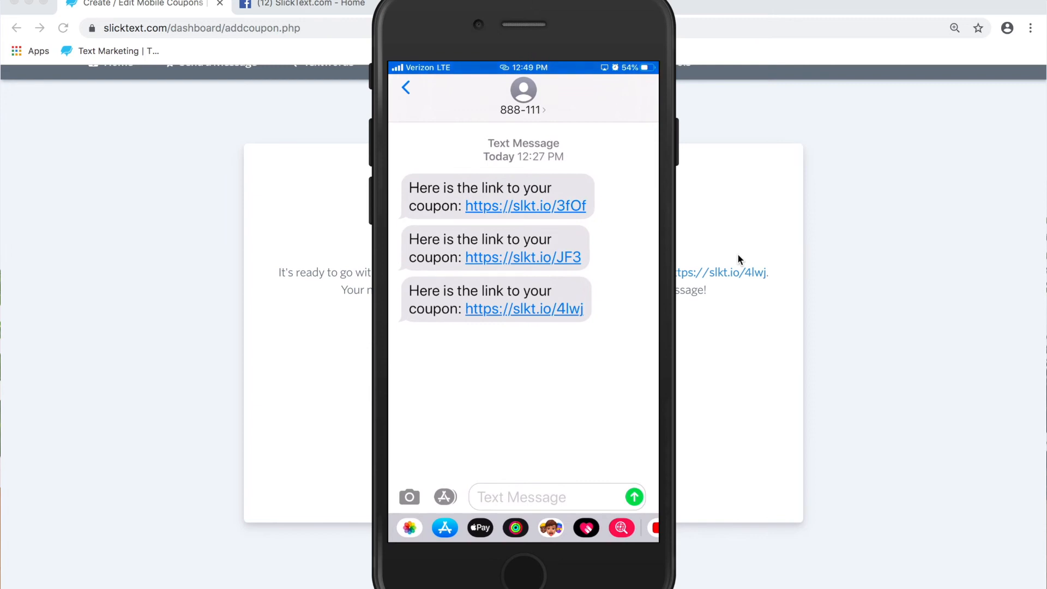
Open the texted coupon on the phone and submit thumb feedback with OK.
left_click(524, 308)
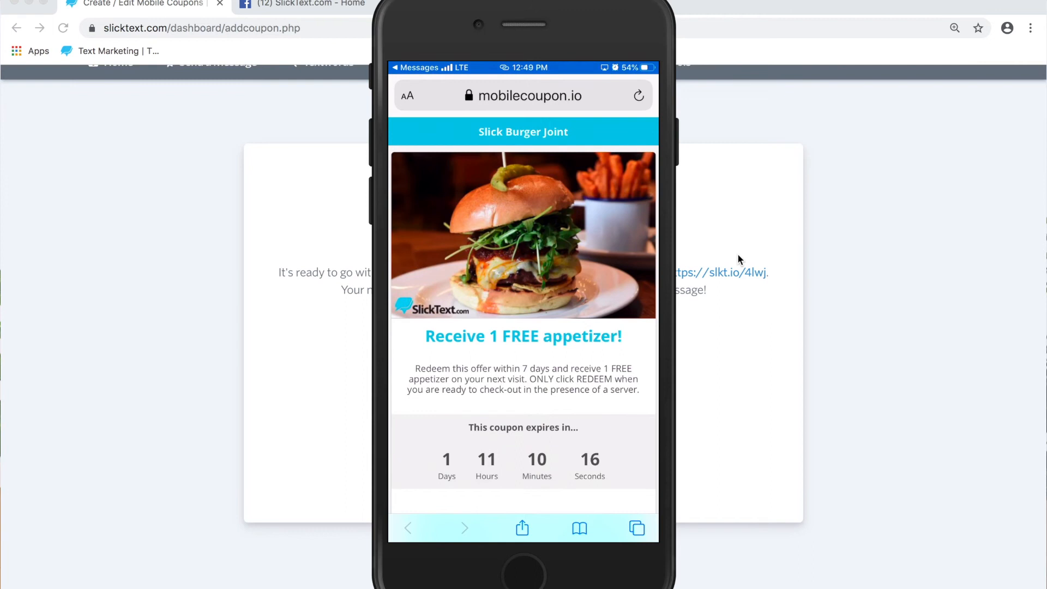
scroll("down", 3)
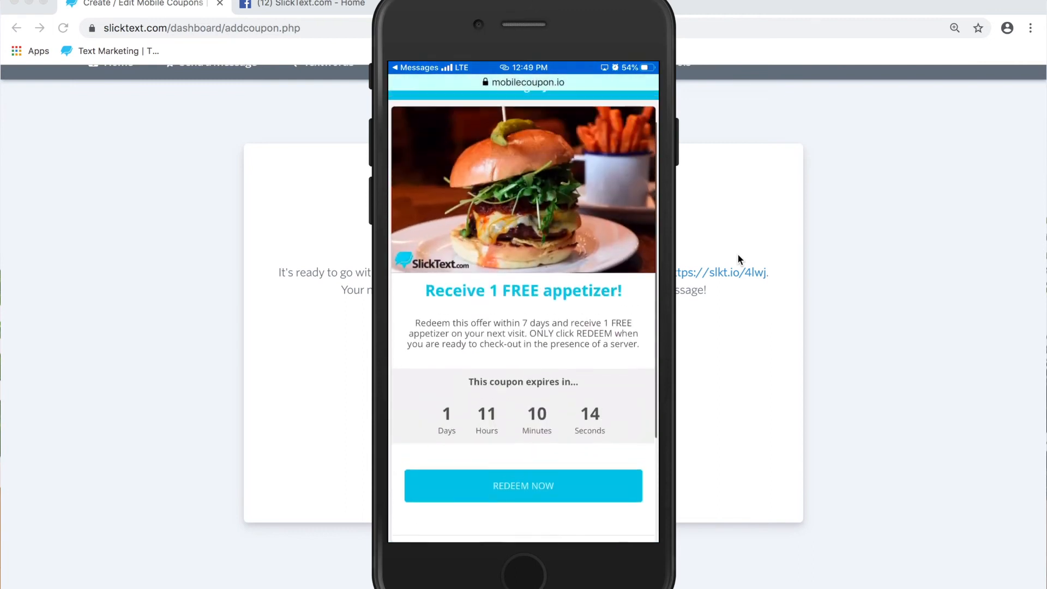
scroll("down", 3)
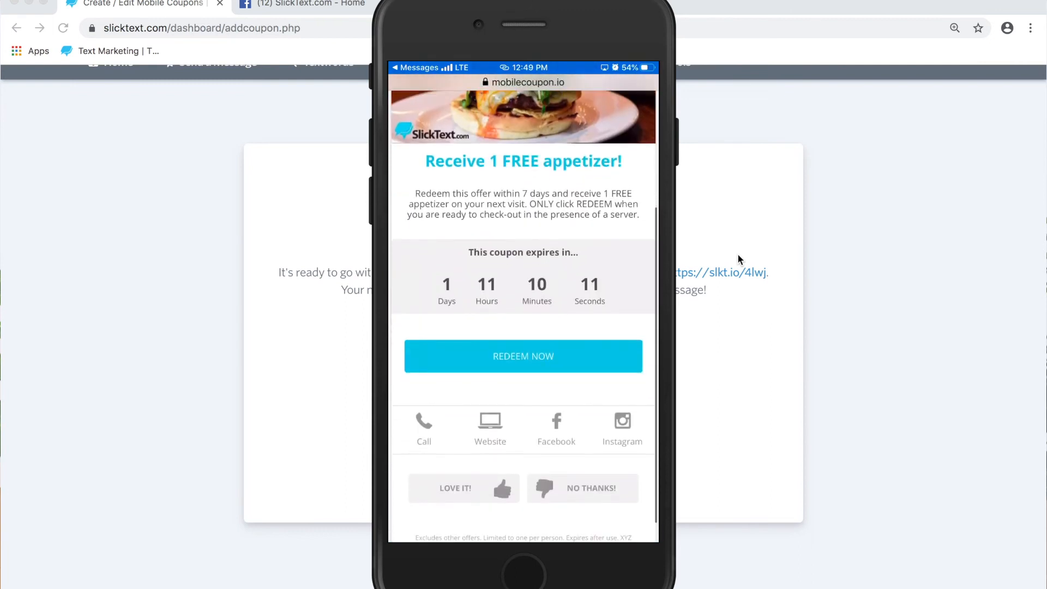
left_click(523, 355)
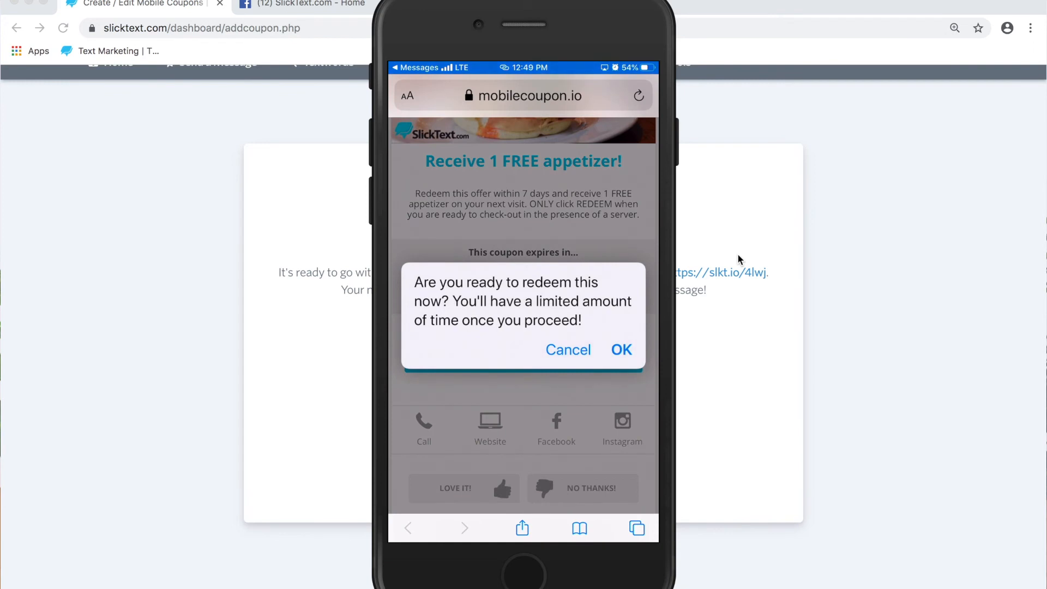
left_click(620, 349)
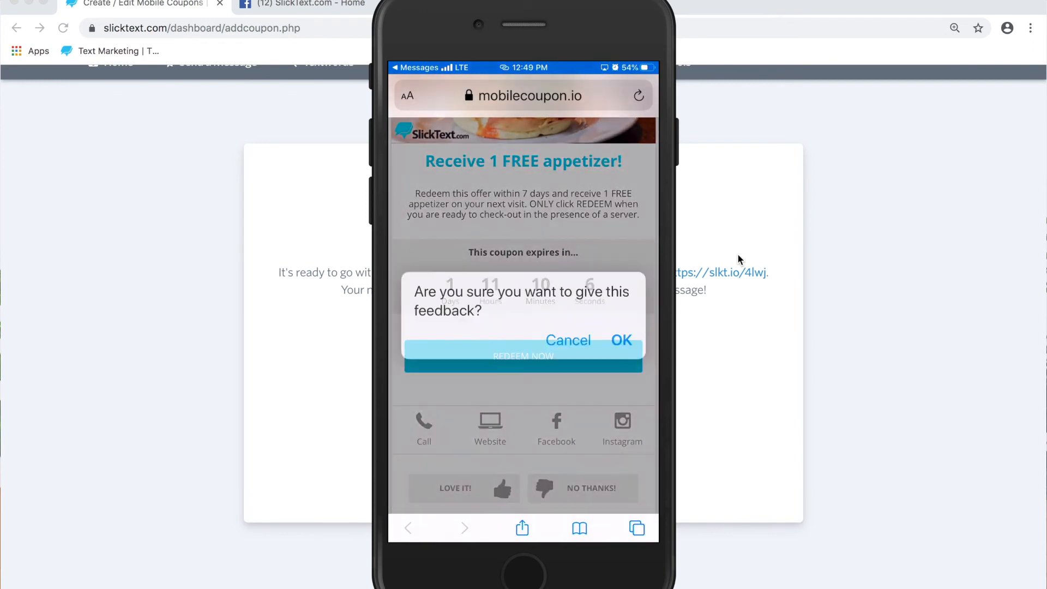
left_click(621, 340)
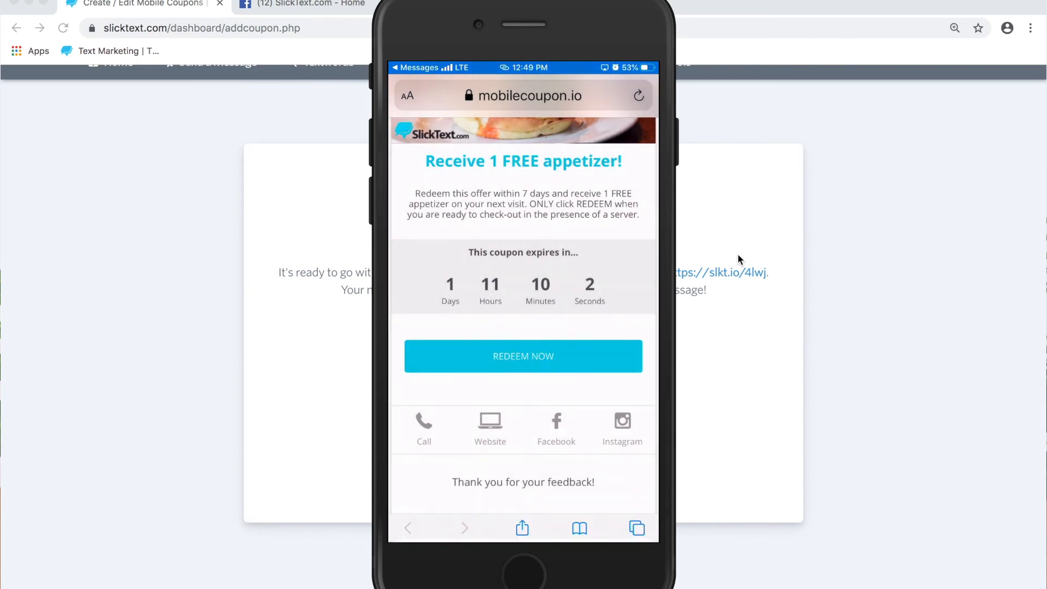
left_click(523, 356)
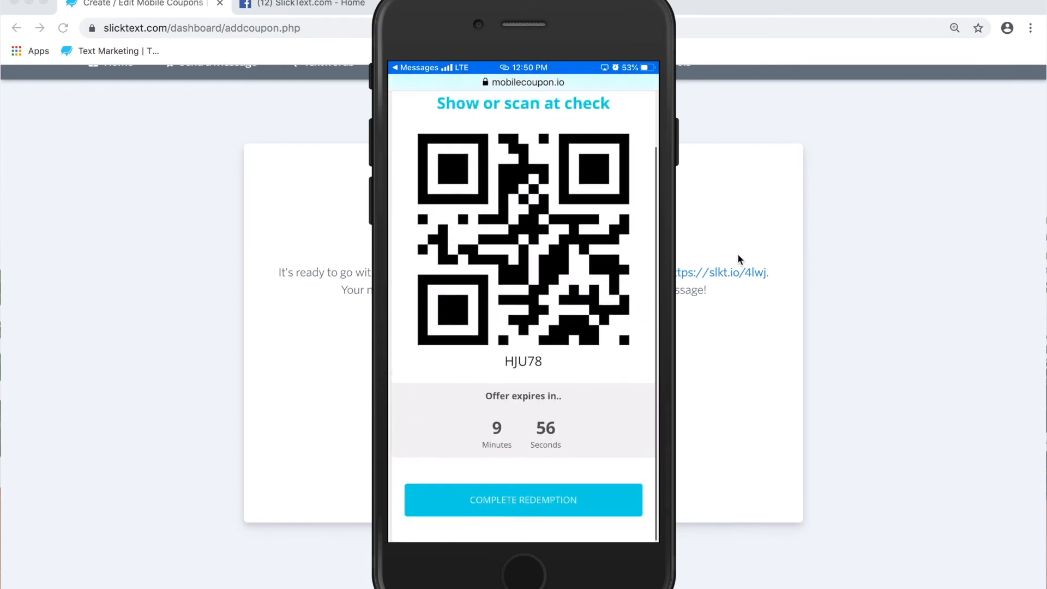
left_click(523, 500)
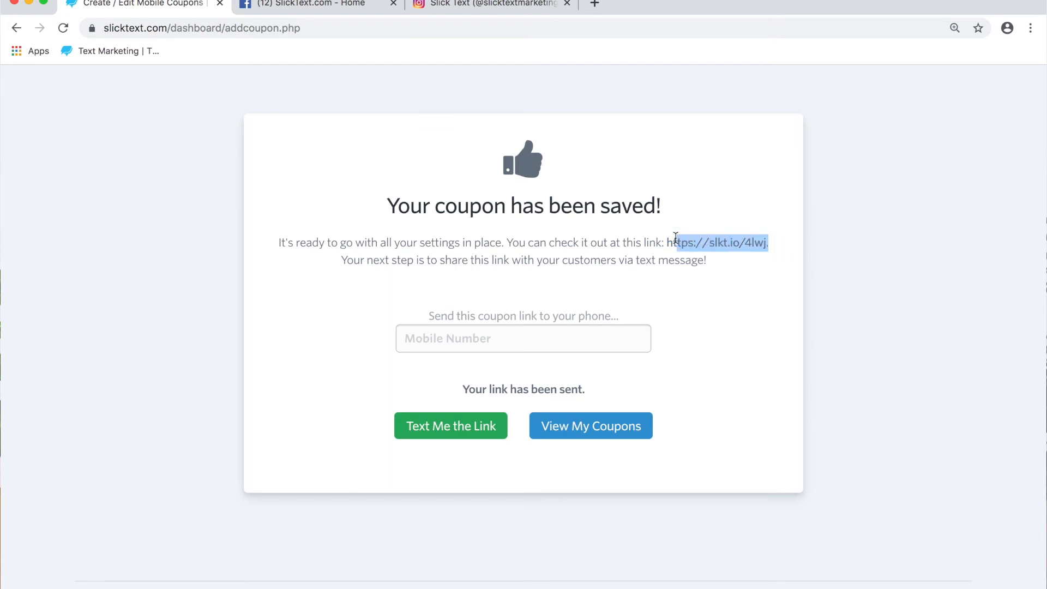
left_click(324, 92)
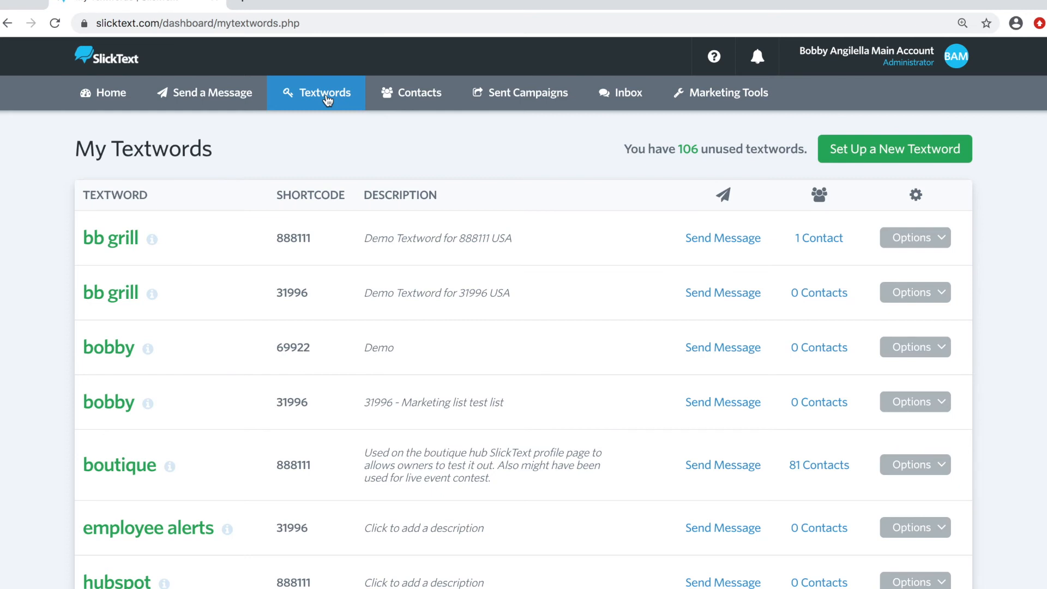
mouse_move(504, 257)
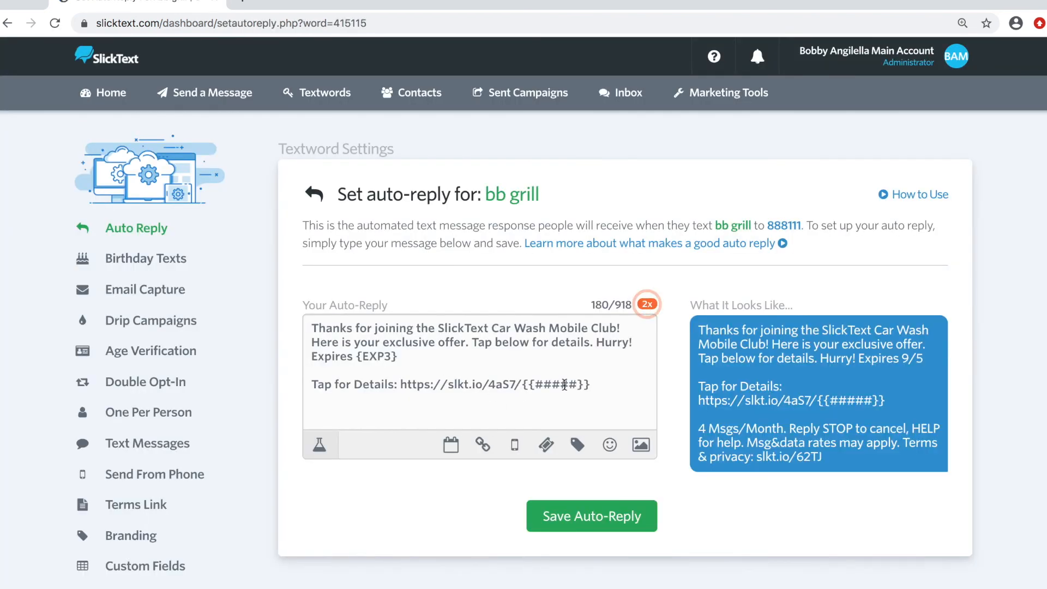
Replace the bb grill auto-reply's placeholder link with the coupon link slkt.io/5GN5 from Mobile Coupons.
double_click(493, 384)
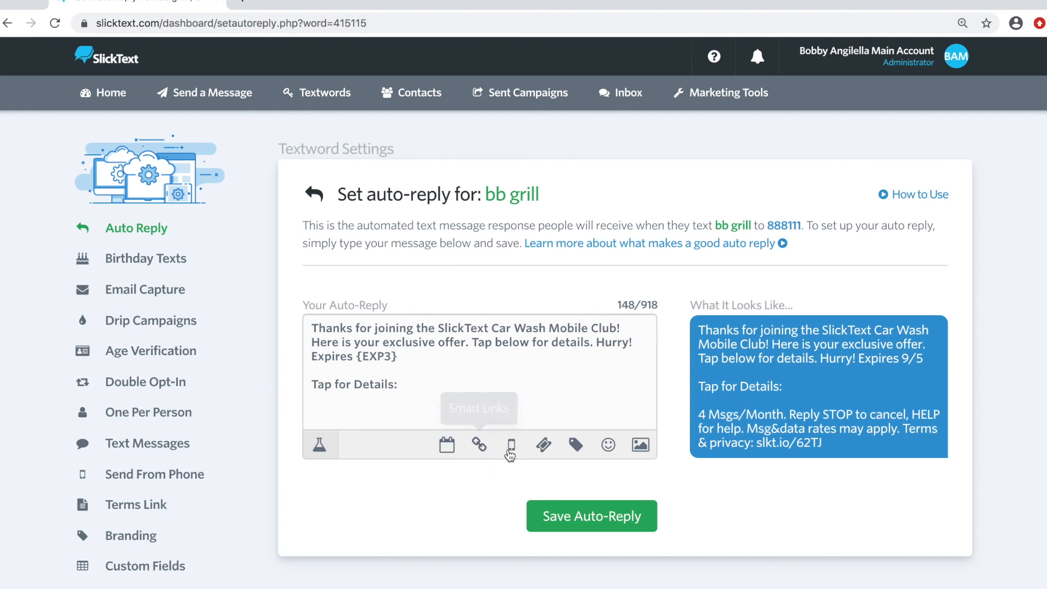
left_click(511, 445)
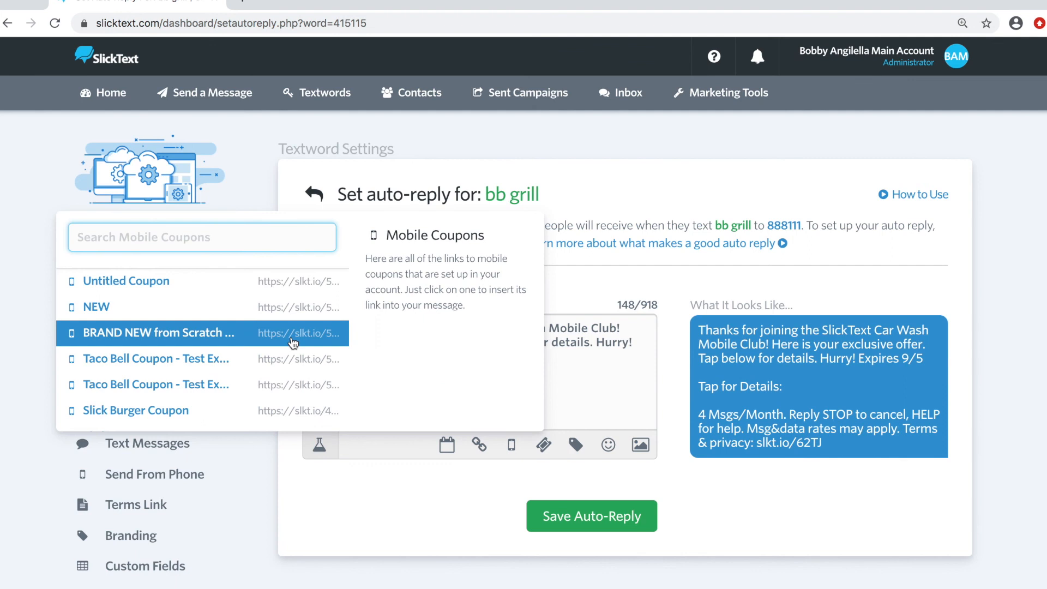
mouse_move(288, 335)
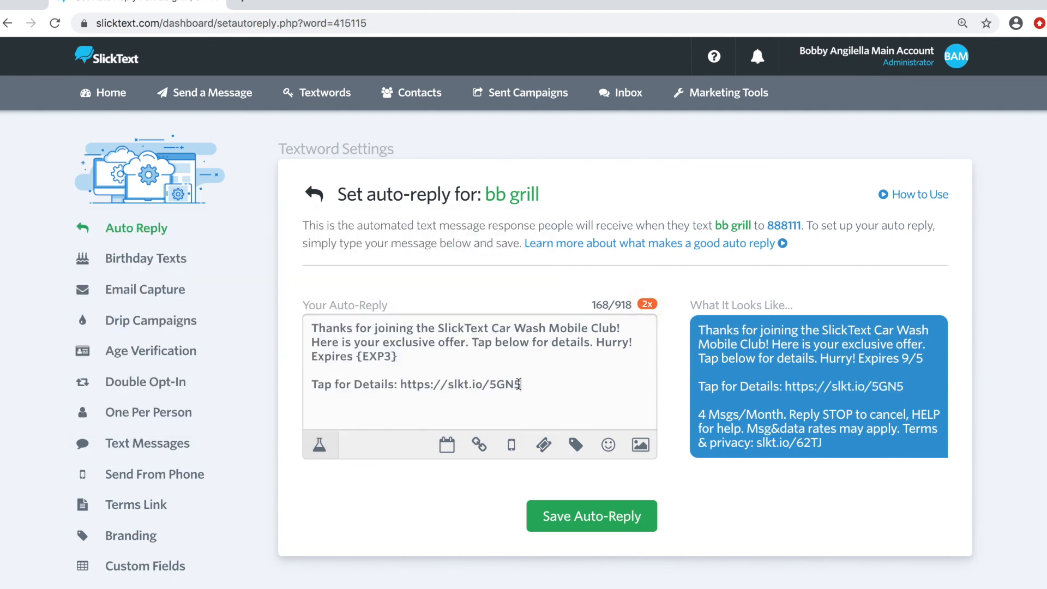
double_click(459, 384)
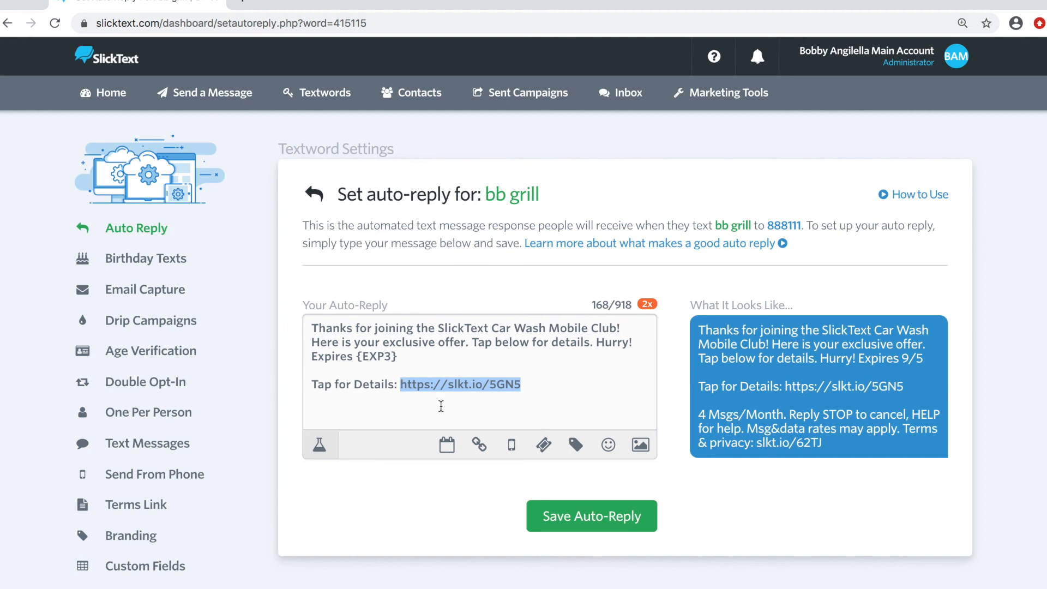
mouse_move(601, 383)
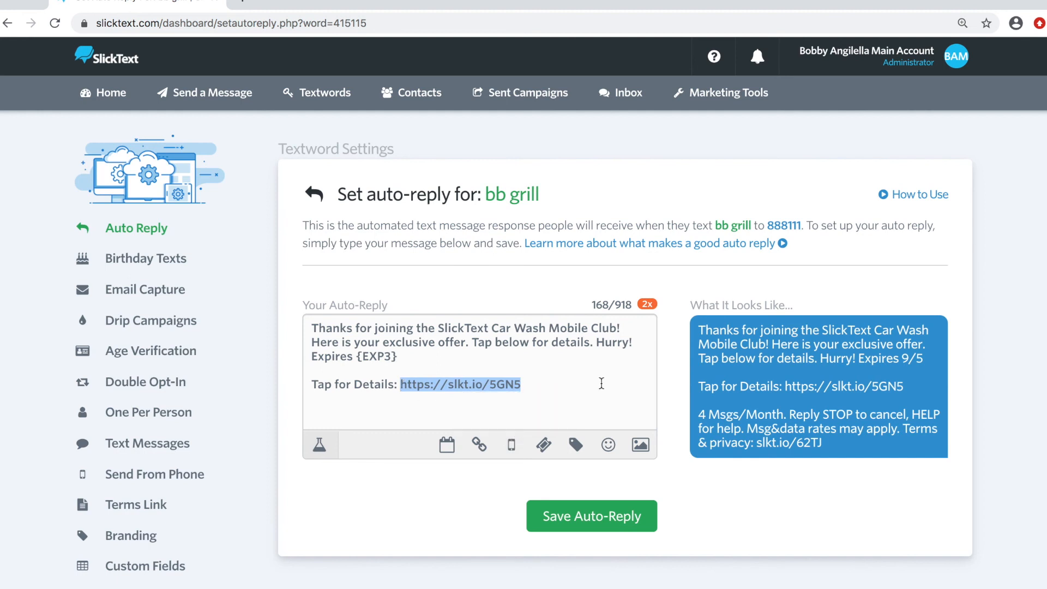
left_click(590, 515)
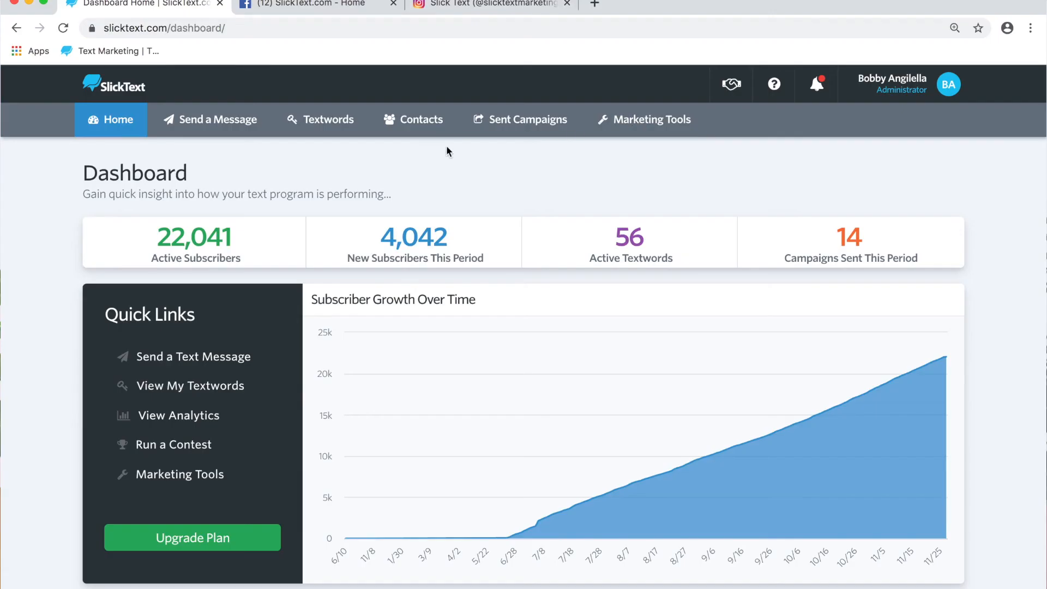
mouse_move(203, 425)
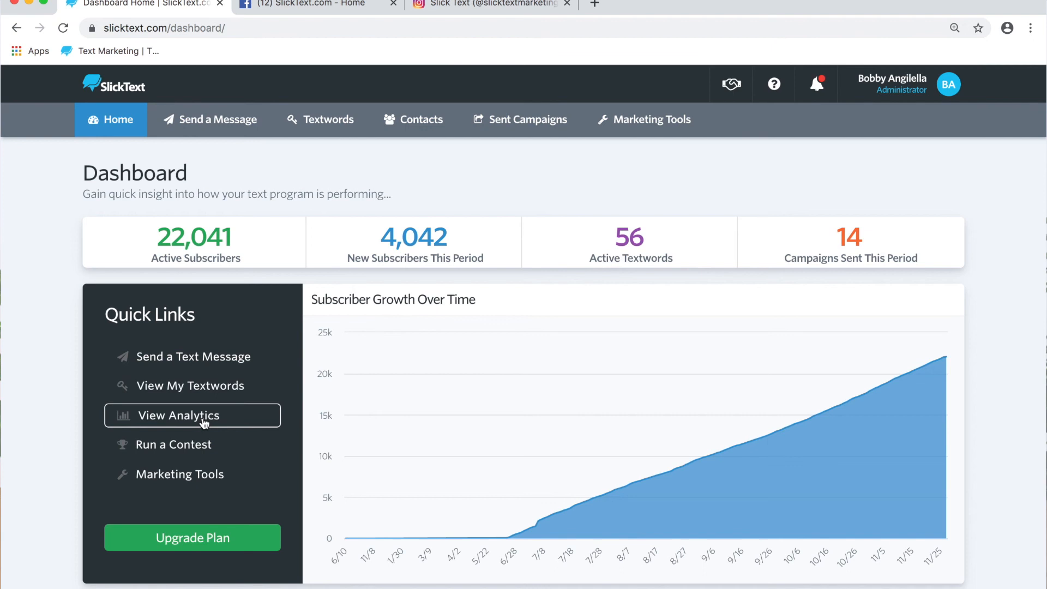
Open the BB Grill Exlusive coupon's analytics from View Analytics in Quick Links.
left_click(191, 414)
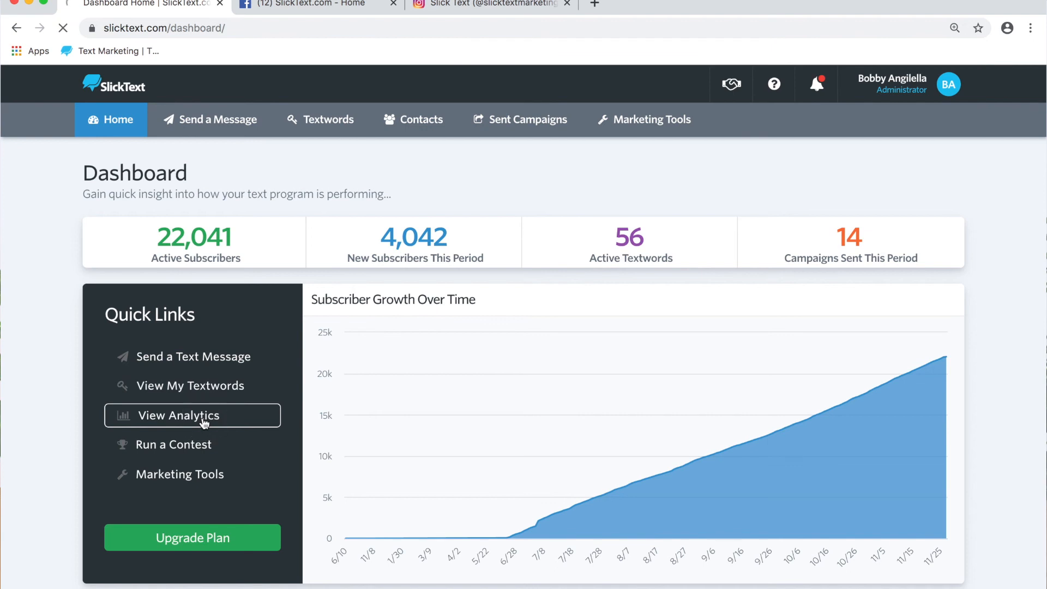
left_click(191, 415)
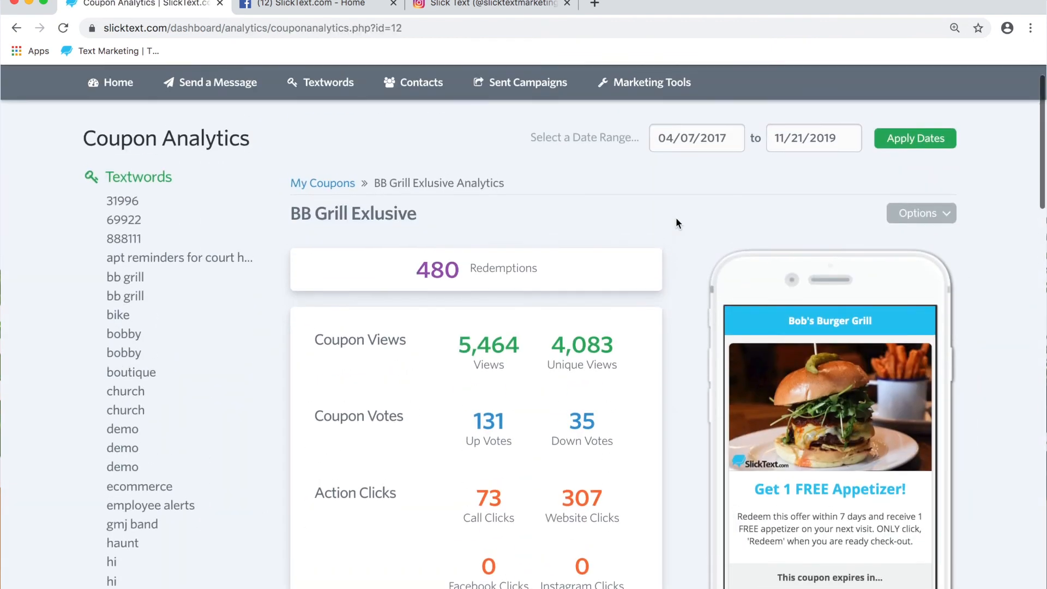
scroll("up", 3)
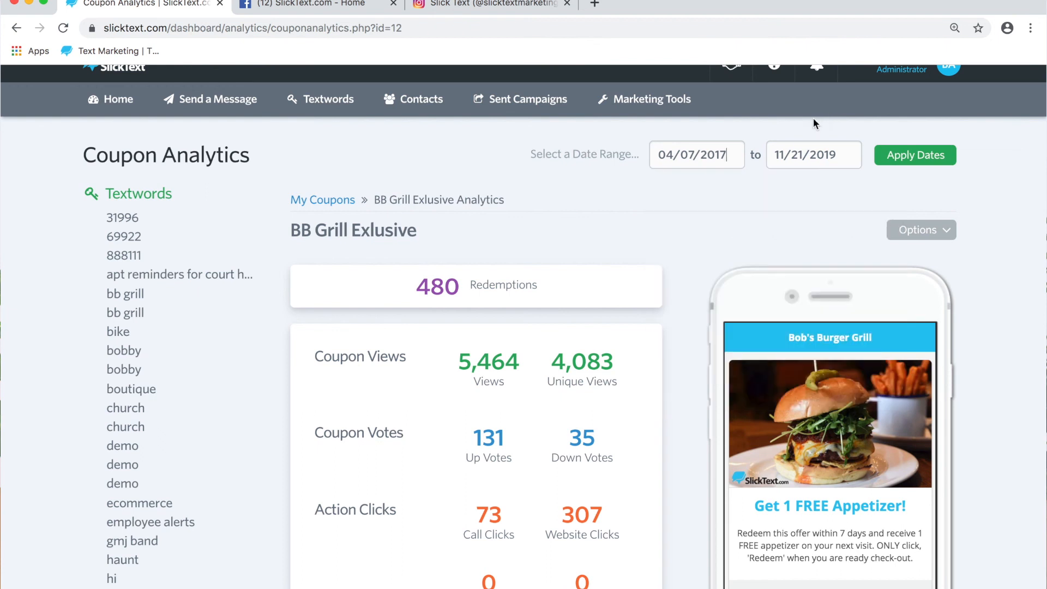
scroll("down", 3)
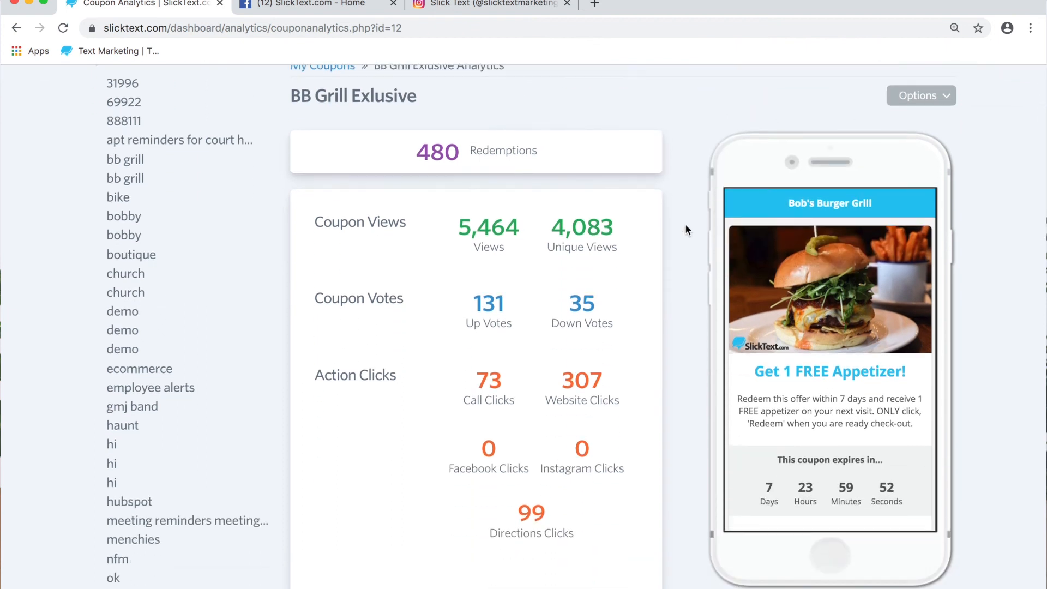
mouse_move(820, 307)
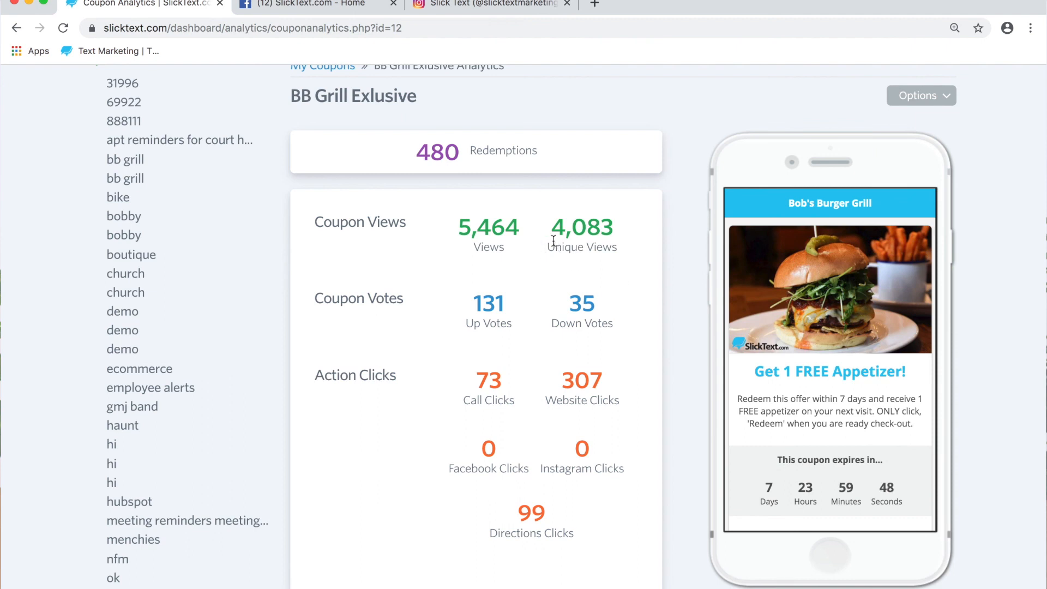
mouse_move(616, 260)
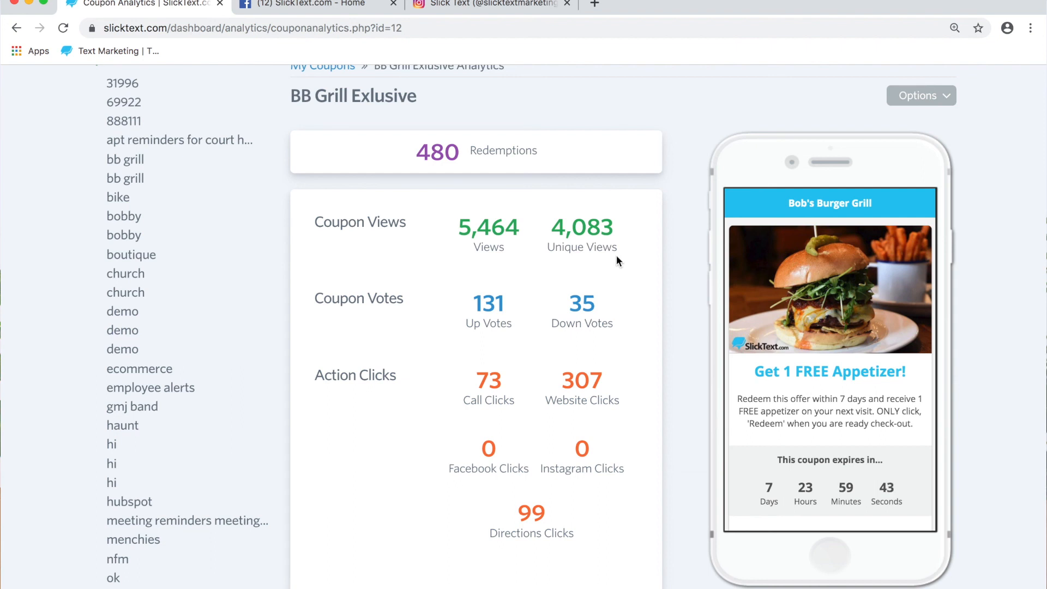
mouse_move(543, 242)
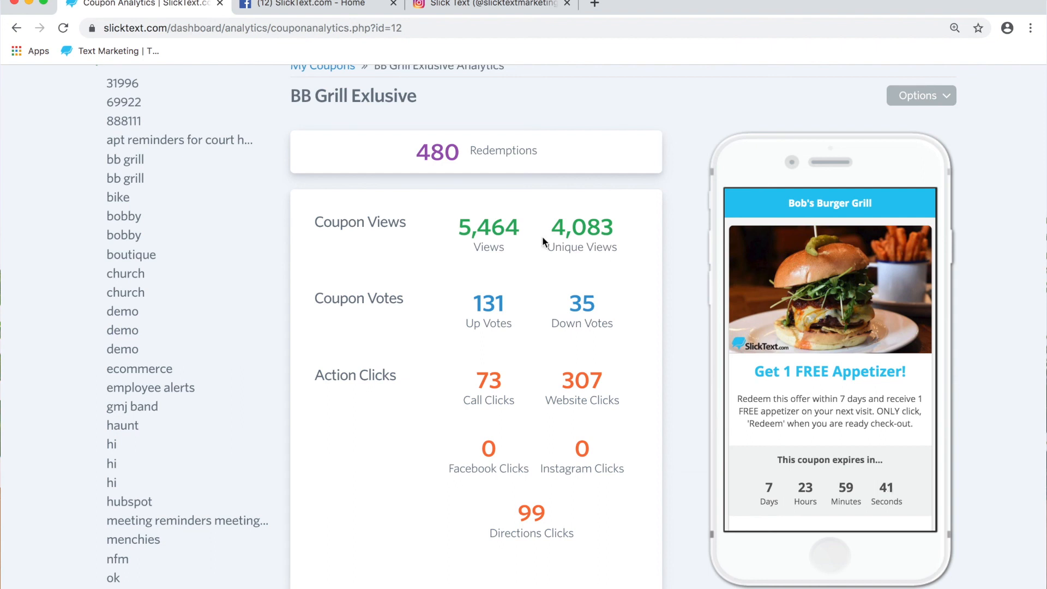
Review the 480 redemptions and 5,464 views, and show the Options list for viewing, texting or downloading data.
double_click(488, 227)
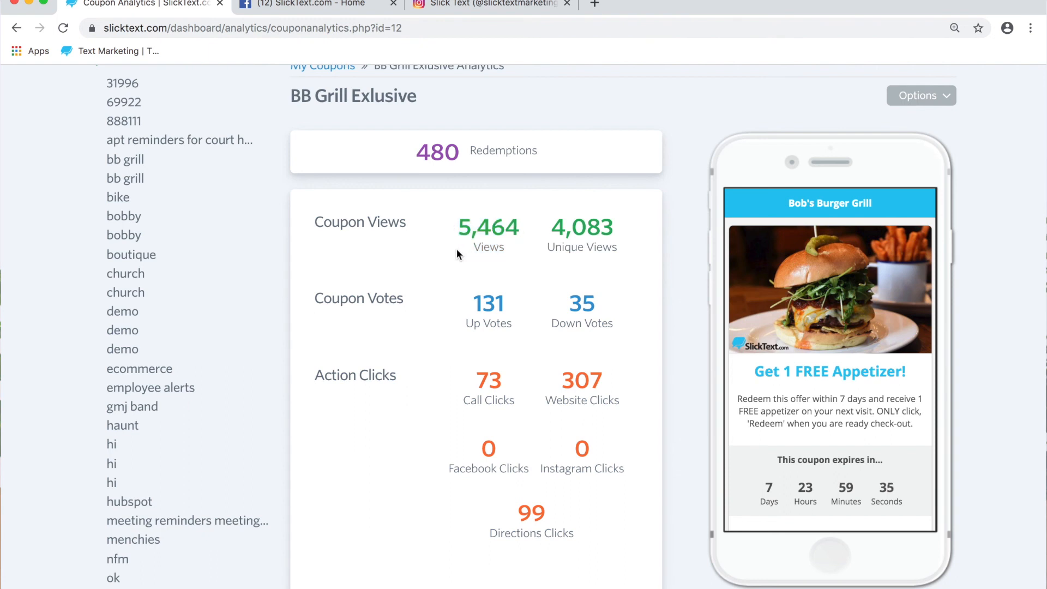
mouse_move(617, 242)
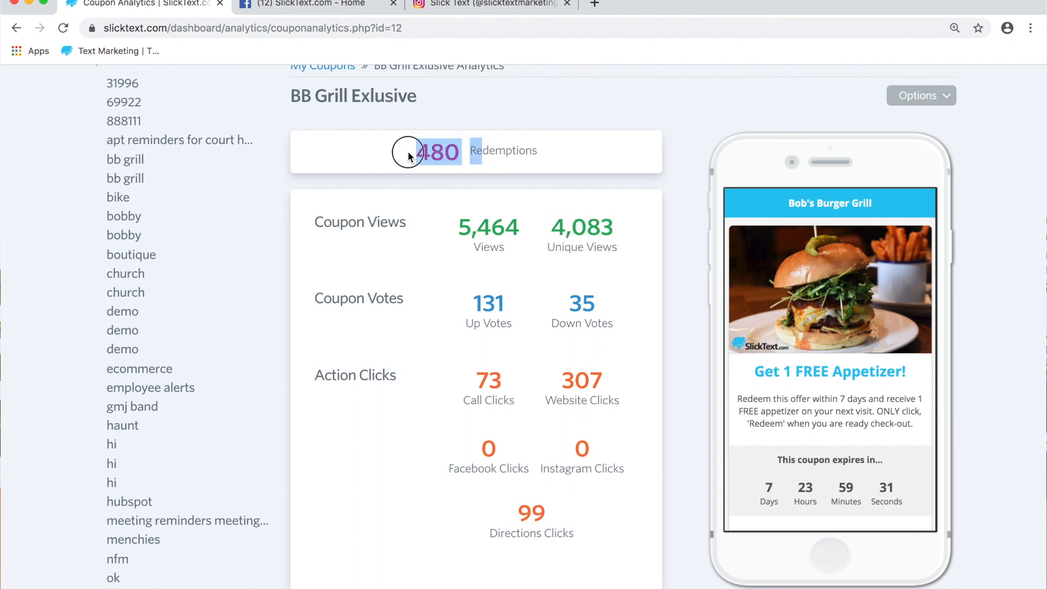
scroll("down", 3)
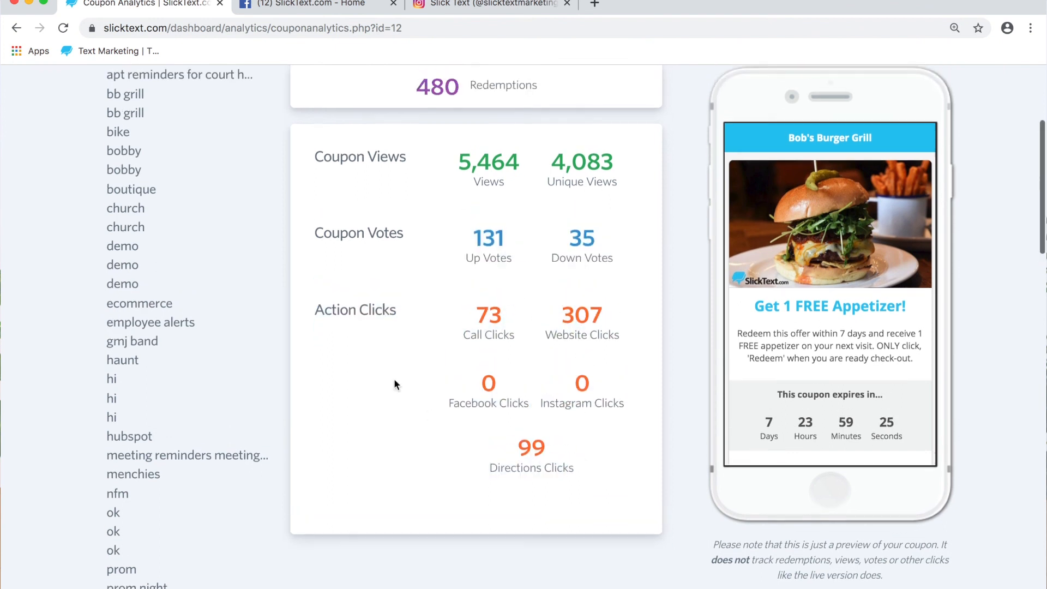
scroll("up", 3)
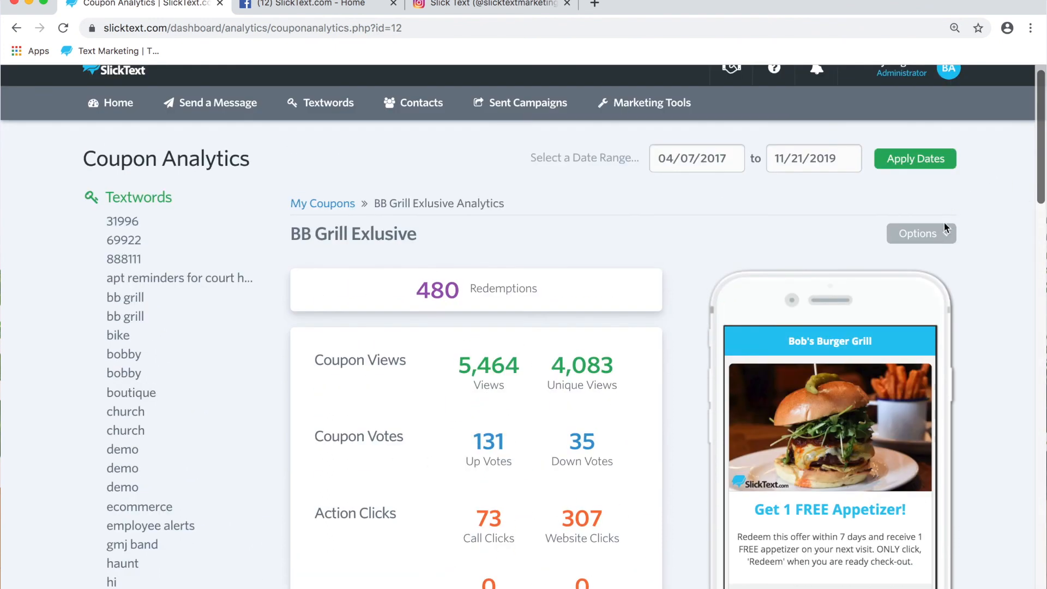
left_click(920, 233)
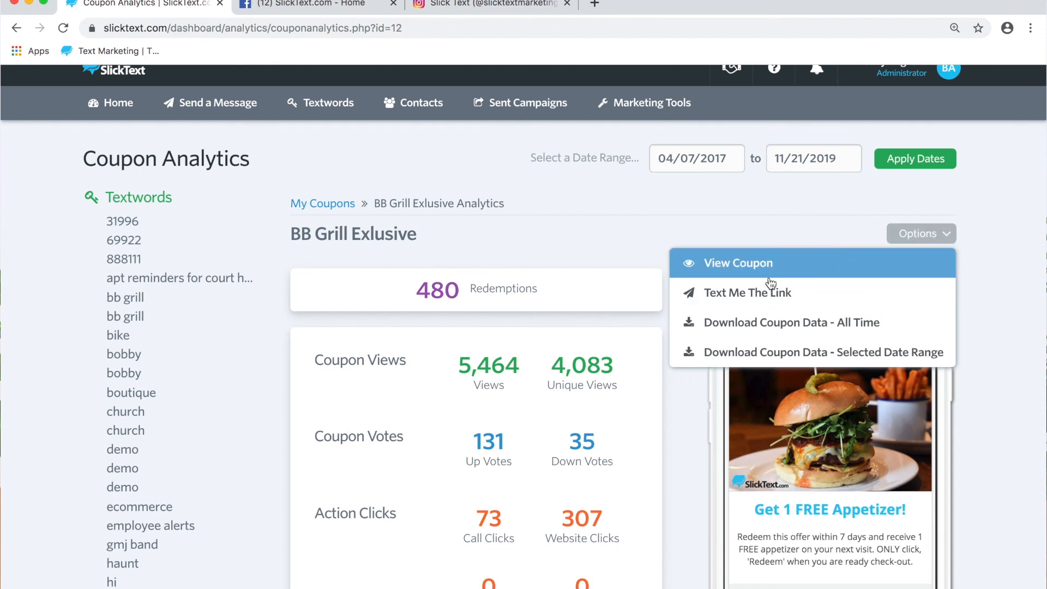